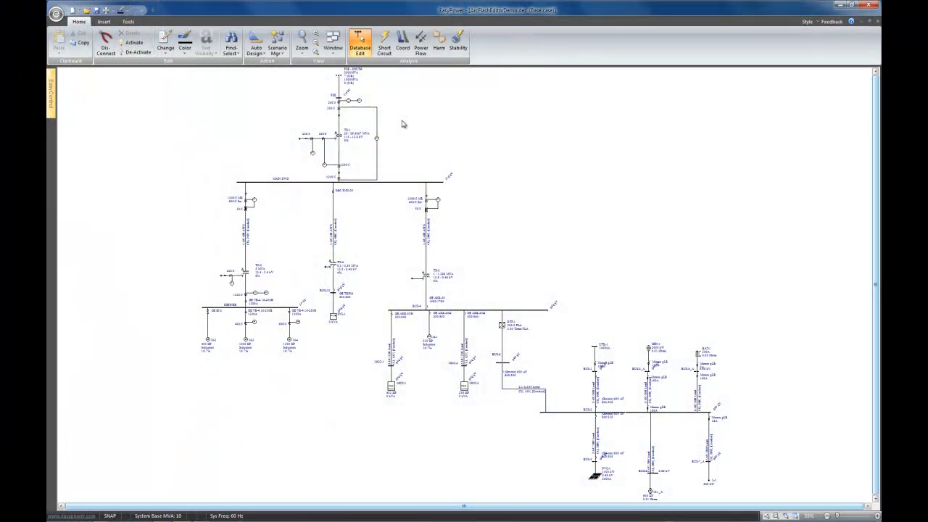
mouse_move(384, 42)
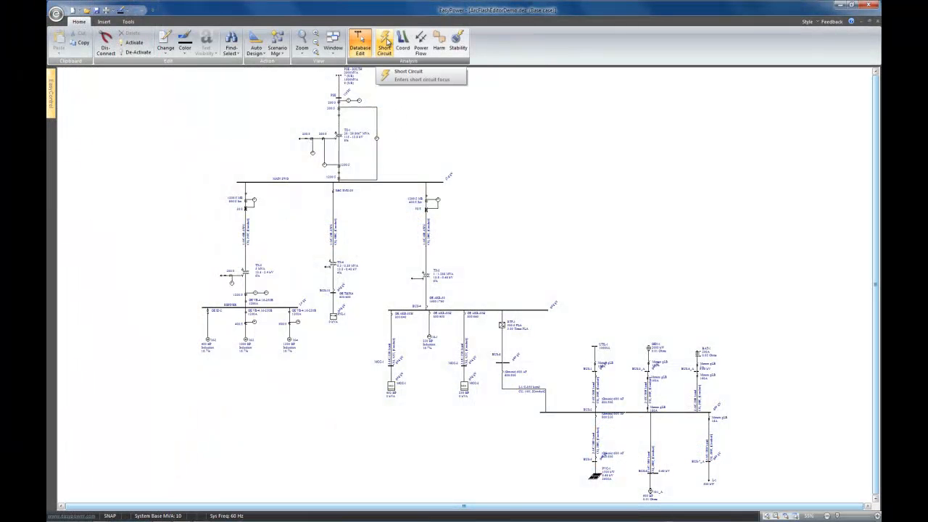
- Fault all buses in short circuit mode, open the arc flash hazard report and the Label dropdown
left_click(384, 43)
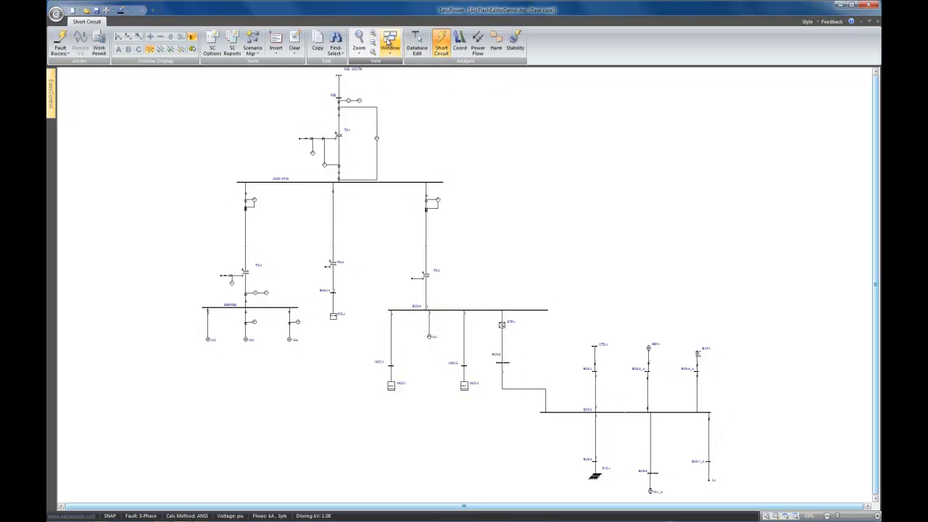
left_click(59, 43)
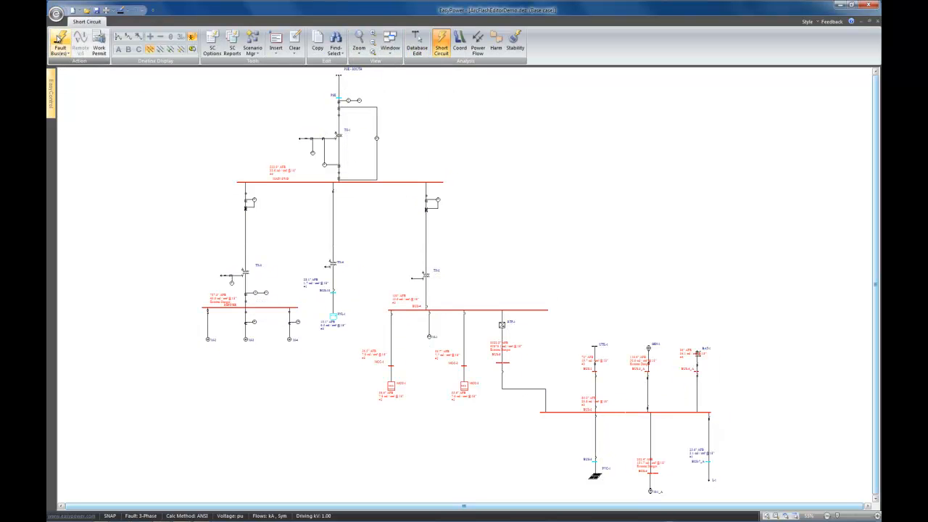
key("f8")
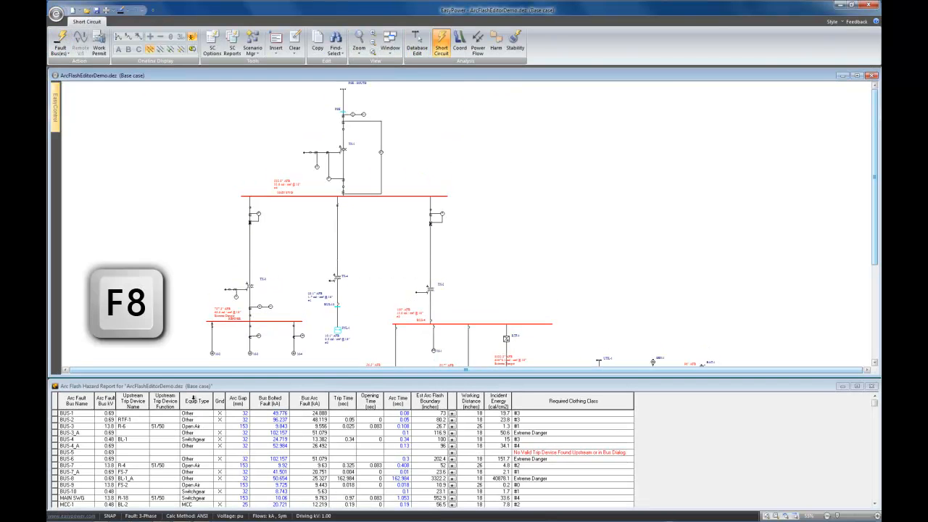
left_click(235, 40)
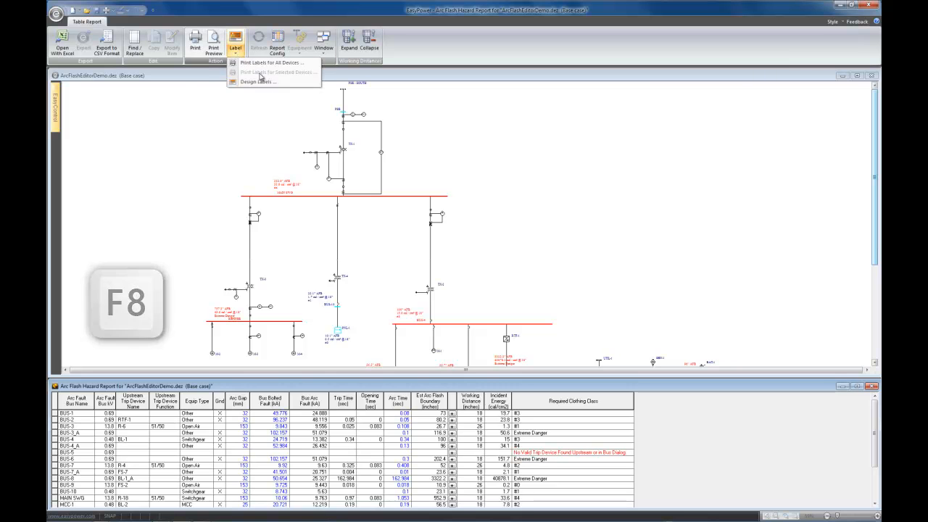
- Open the label designer full-screen and preview BUS-1 with the Standard 4x6 multi-color template
left_click(257, 82)
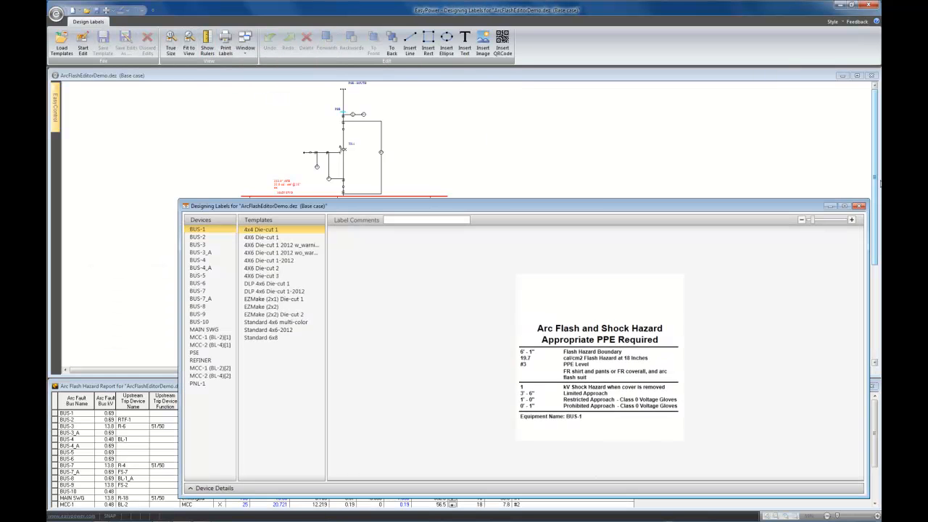
left_click(850, 205)
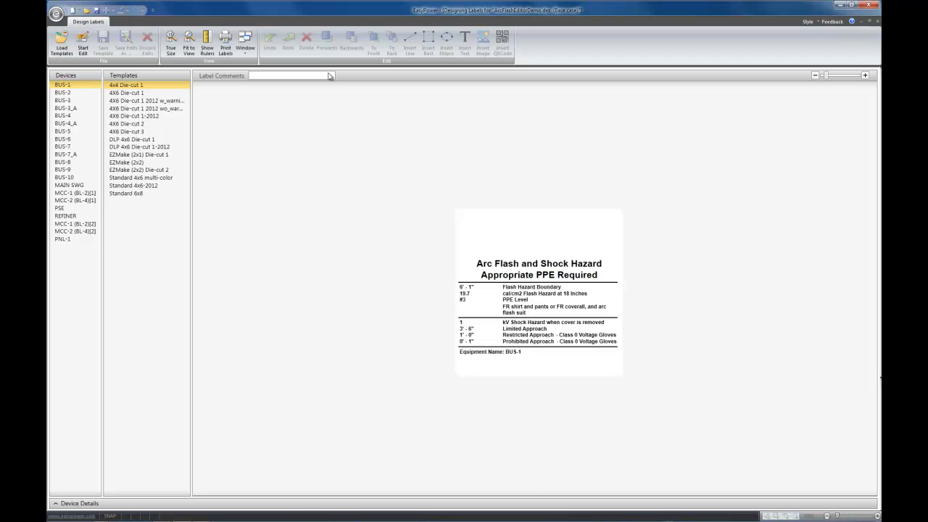
mouse_move(150, 181)
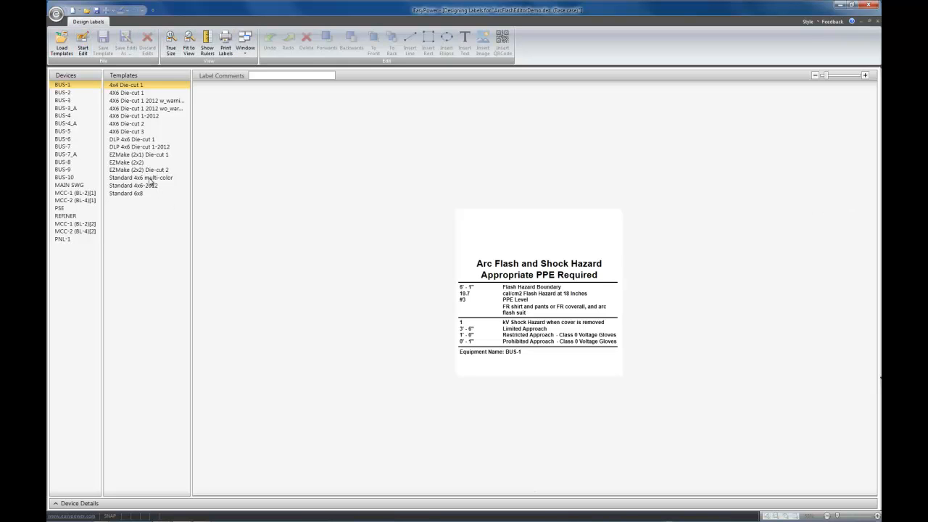
left_click(140, 177)
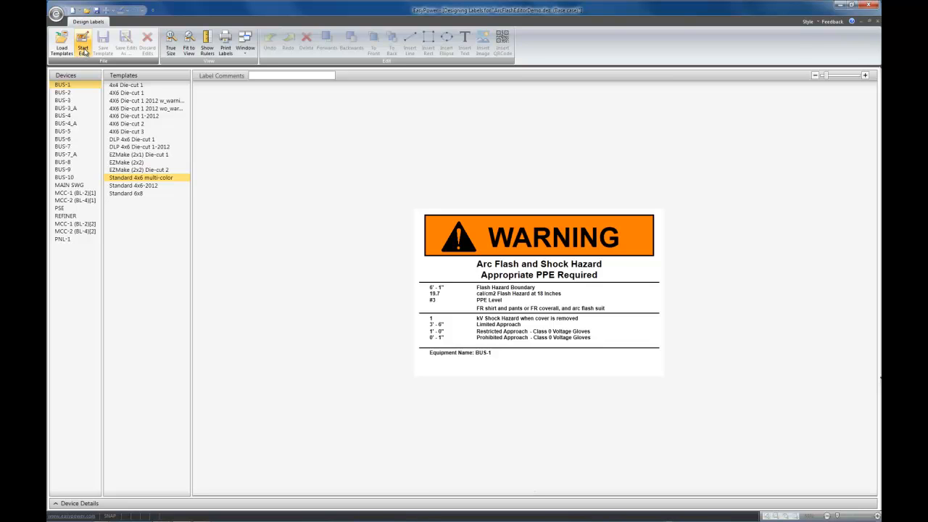
- Edit the template, inspect the header's incident energy ≥40 fill, and compare BUS-3_A and BUS-7
left_click(83, 43)
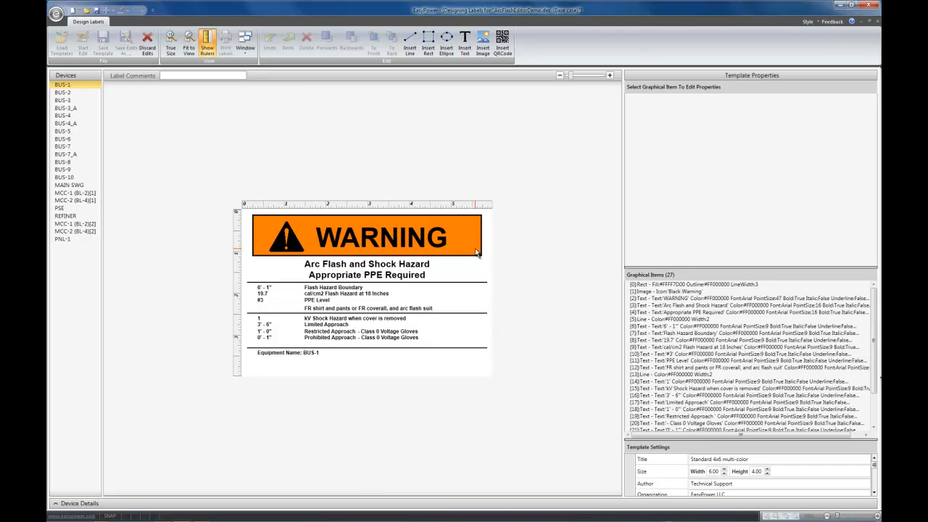
left_click(381, 235)
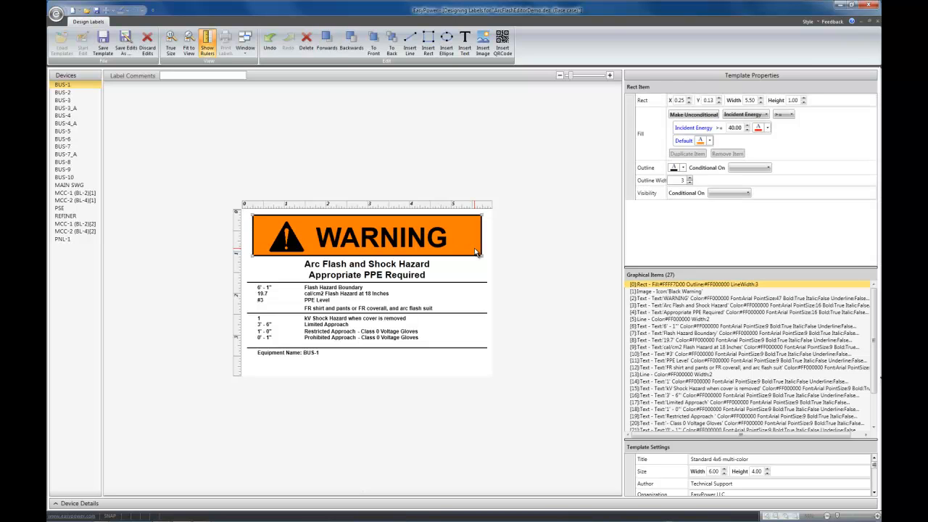
mouse_move(648, 136)
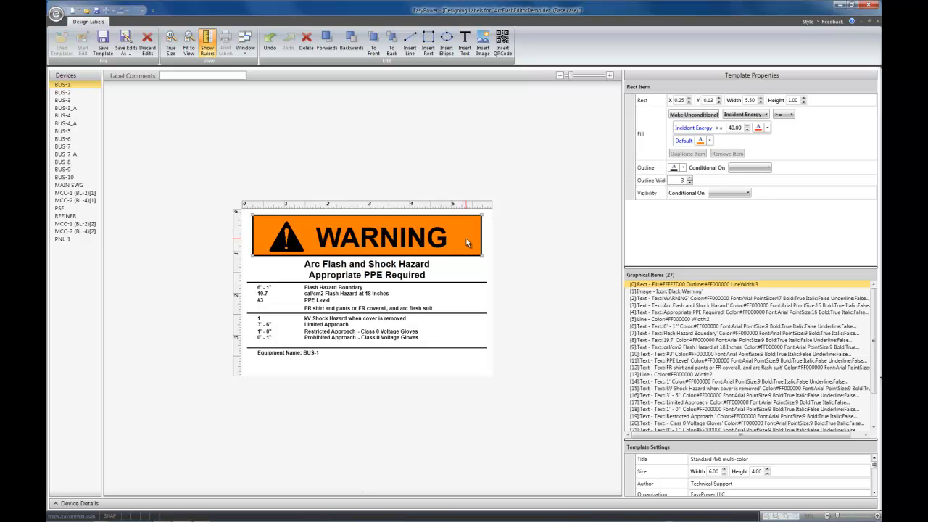
mouse_move(85, 92)
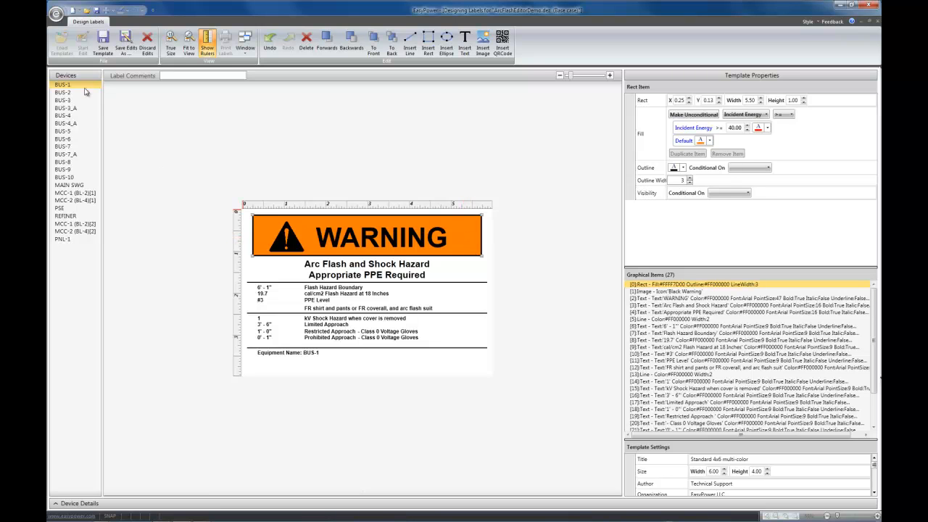
left_click(66, 107)
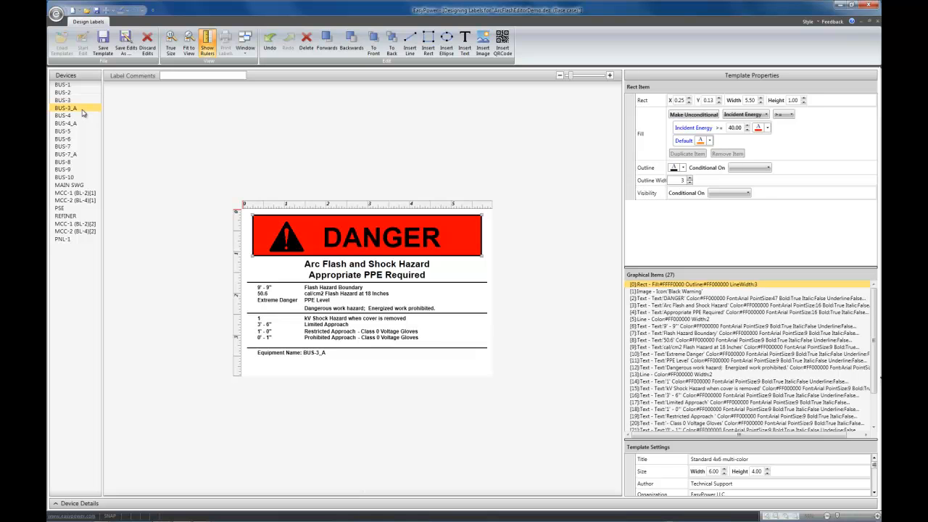
left_click(62, 146)
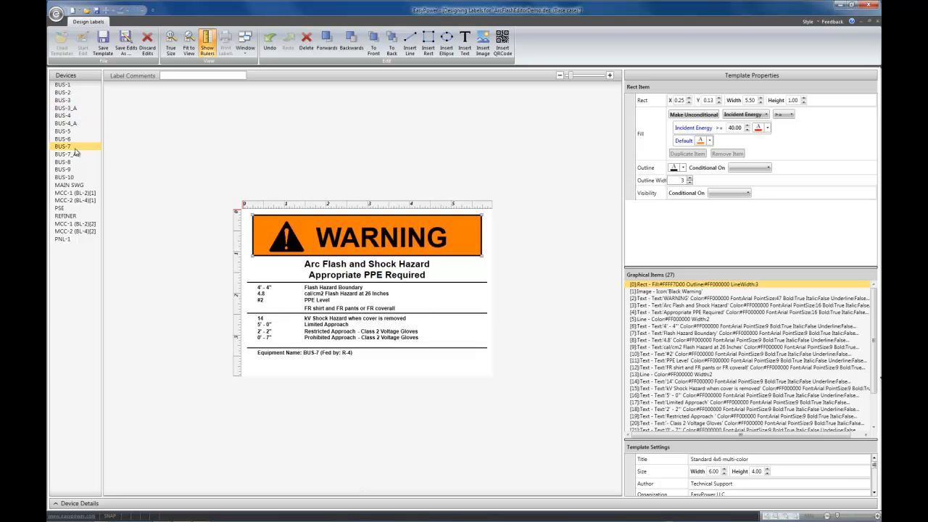
left_click(66, 108)
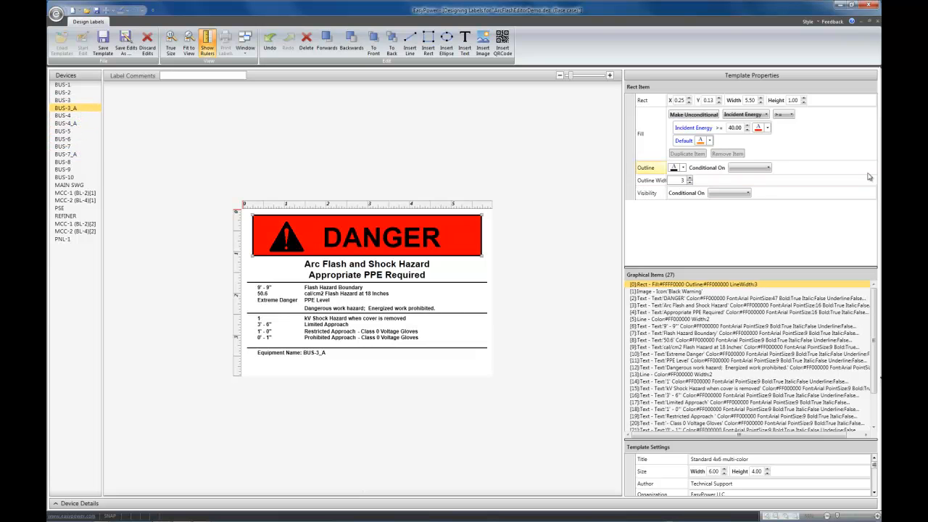
left_click(759, 128)
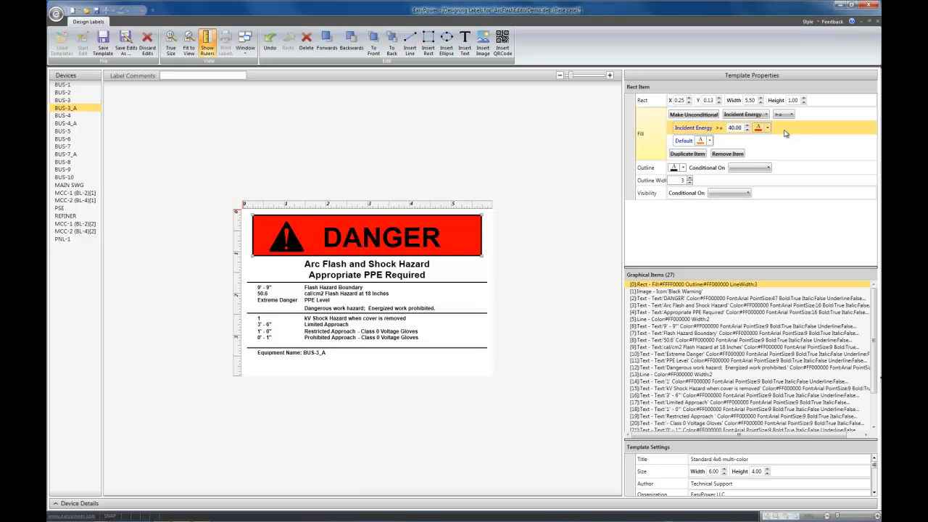
mouse_move(790, 134)
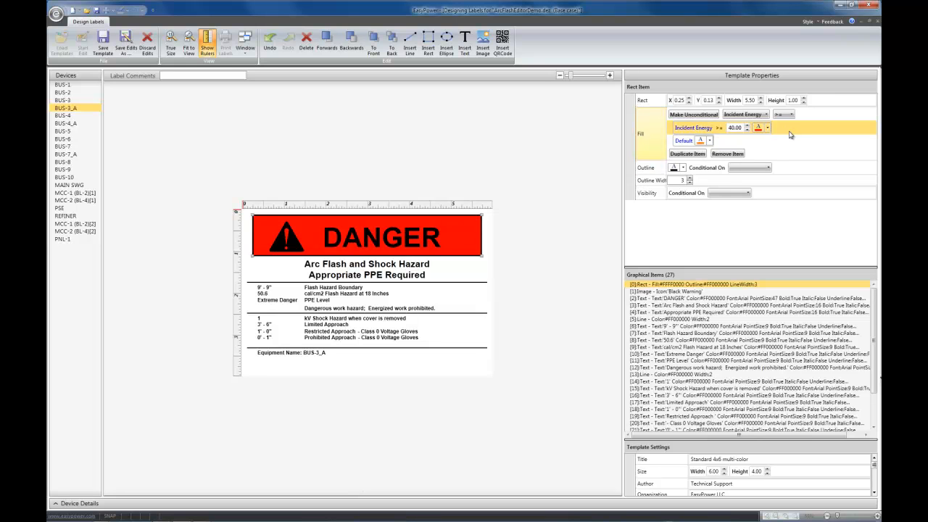
- Add a yellow header fill condition at incident energy ≥15 and sort conditions by value
left_click(686, 153)
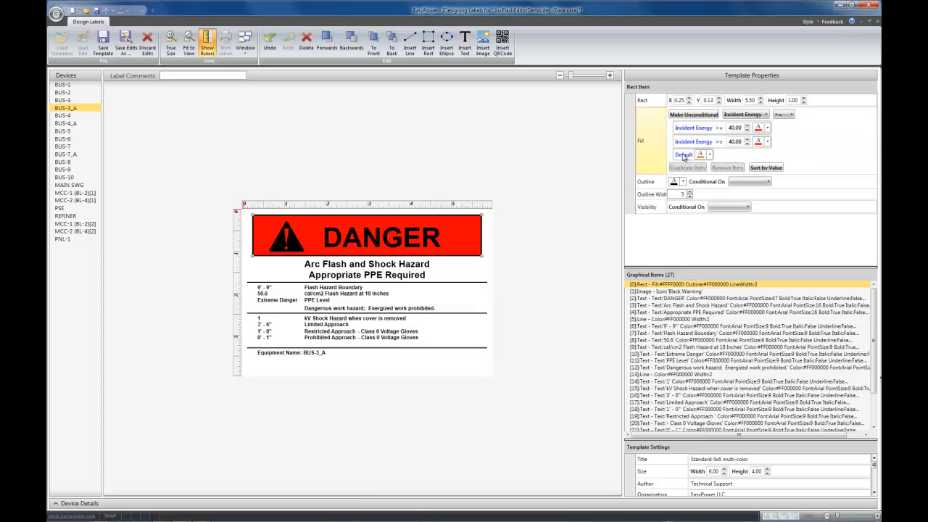
triple_click(734, 128)
type("1")
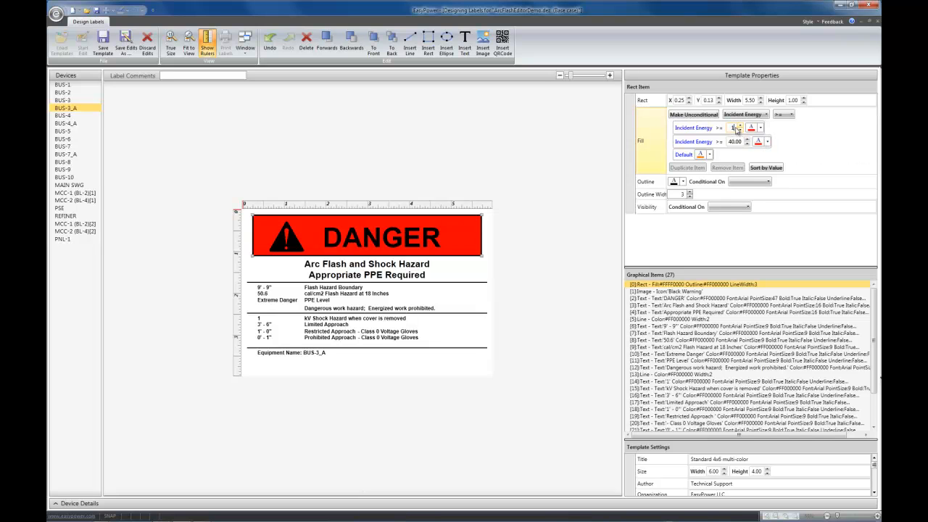
left_click(765, 127)
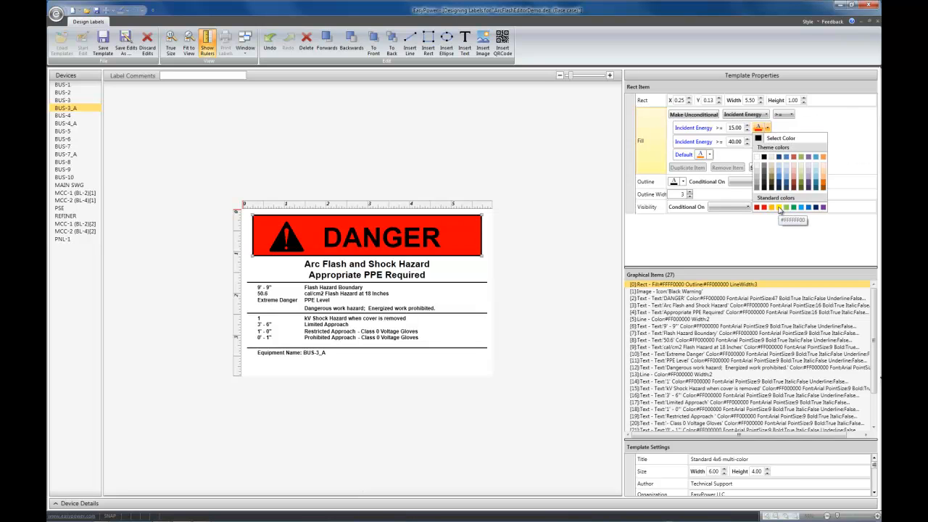
mouse_move(783, 208)
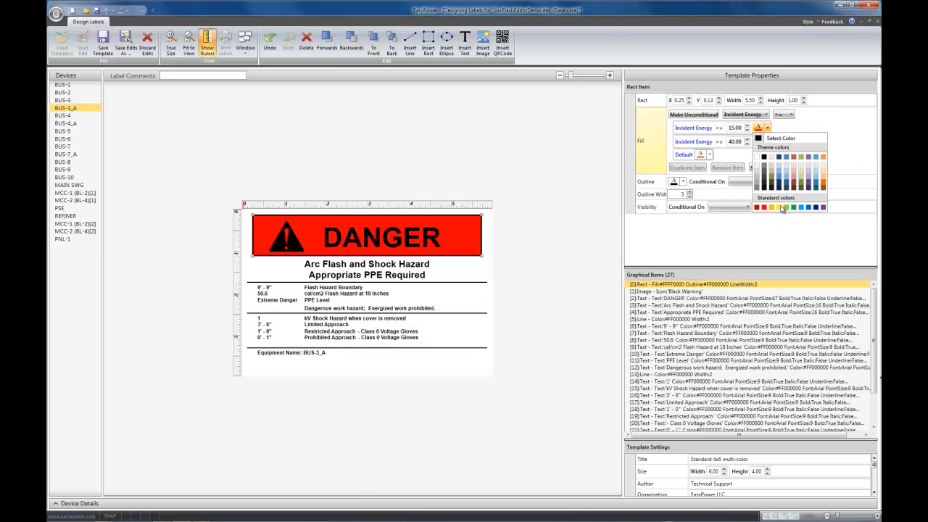
left_click(782, 208)
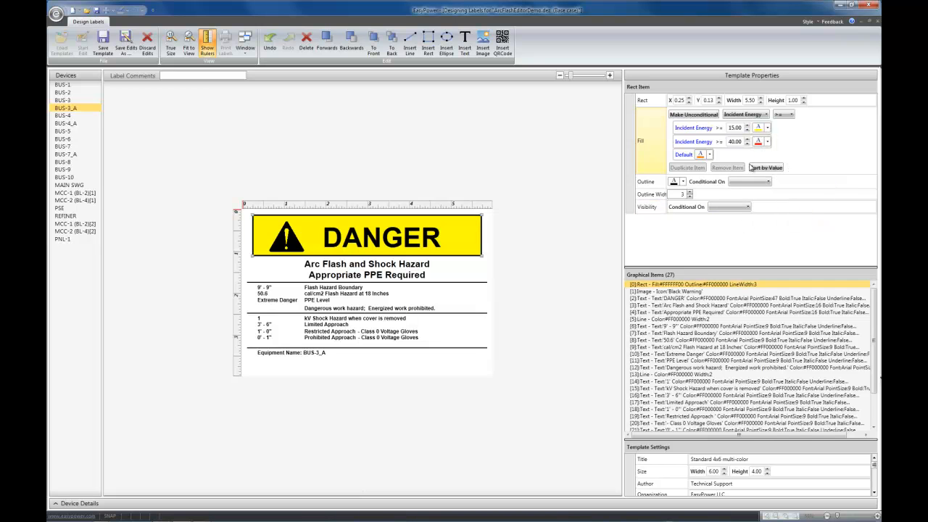
left_click(766, 168)
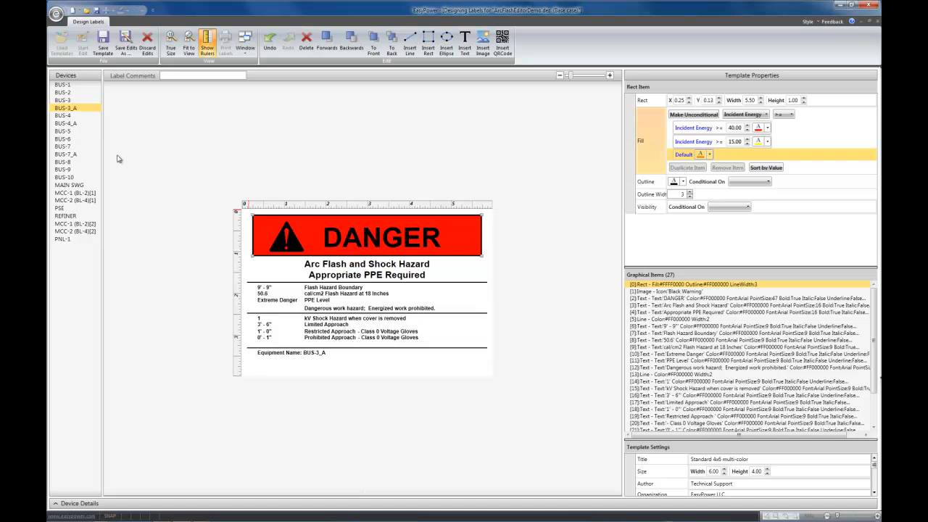
- Preview the BUS-2, BUS-5, PSE and BUS-9 labels to compare header colours
left_click(62, 93)
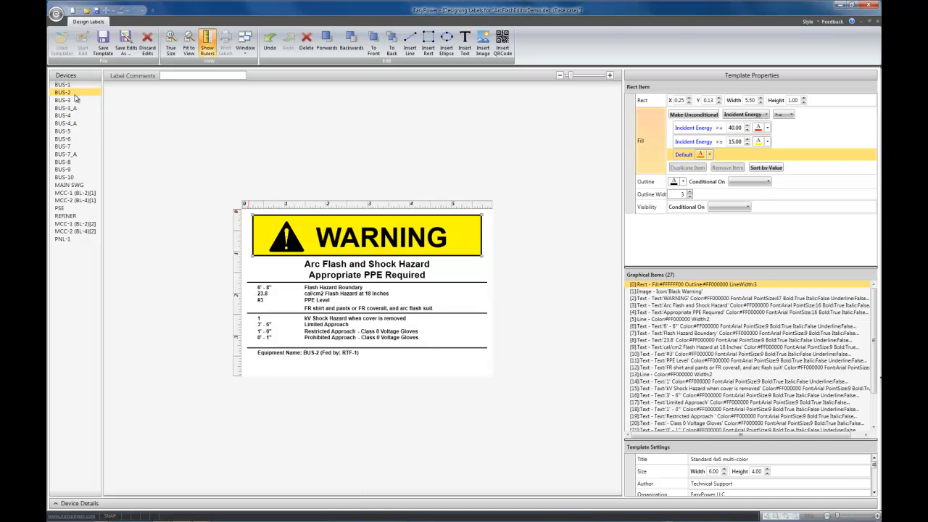
left_click(63, 131)
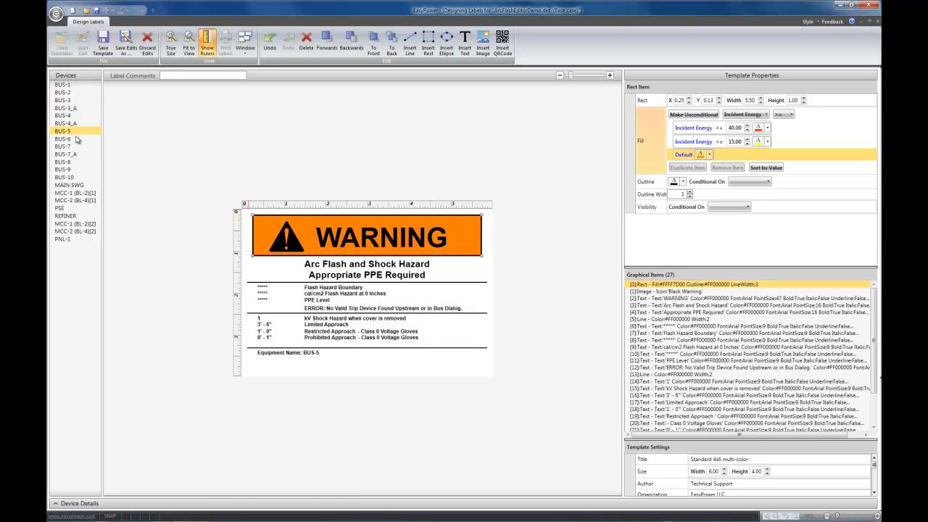
left_click(60, 208)
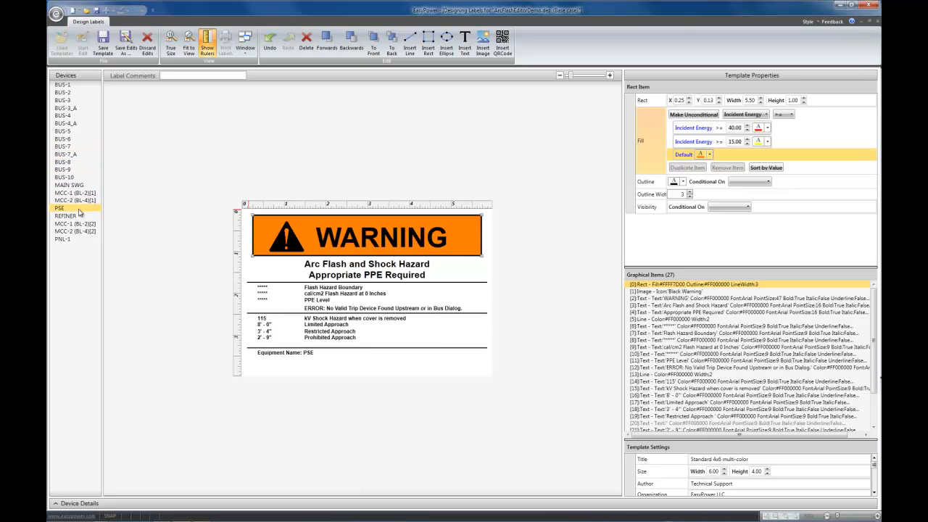
left_click(63, 169)
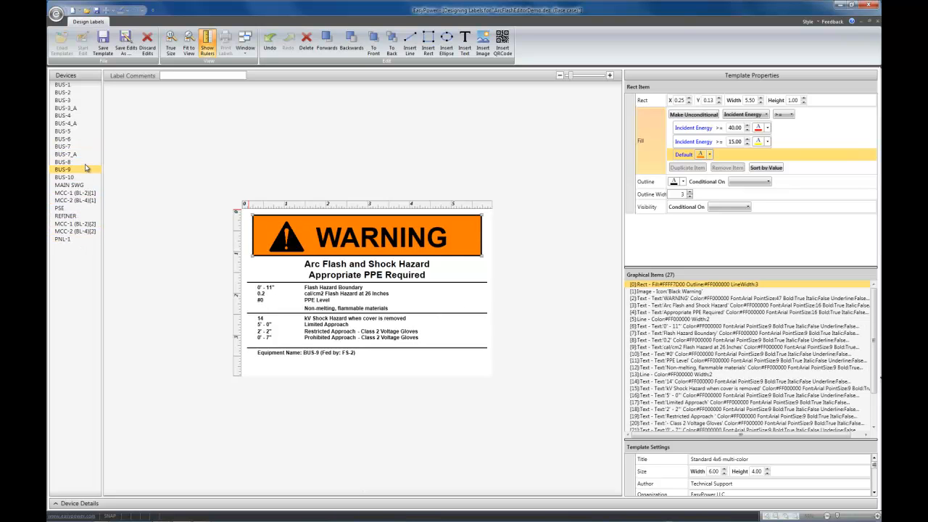
left_click(62, 131)
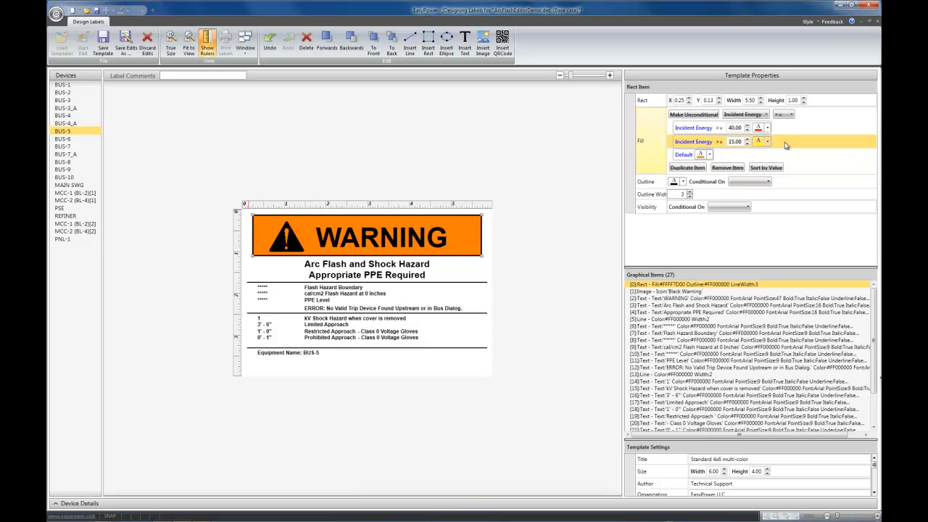
mouse_move(727, 167)
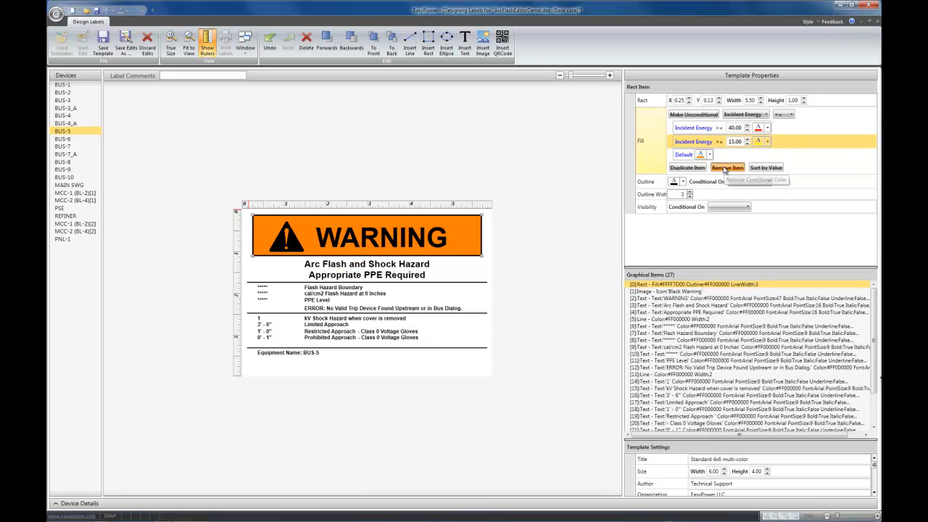
- Remove the 15.00 fill condition and preview the BUS-7 and PNL-1 labels
left_click(727, 167)
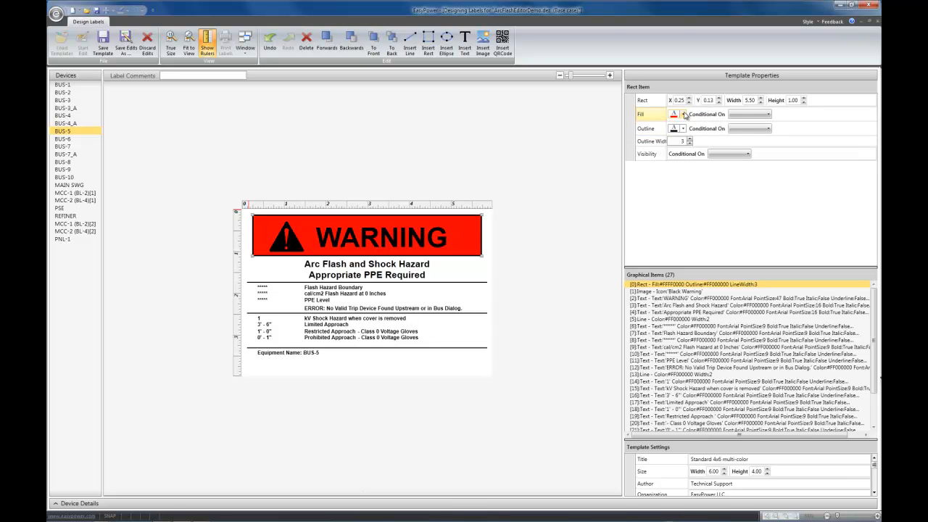
left_click(62, 146)
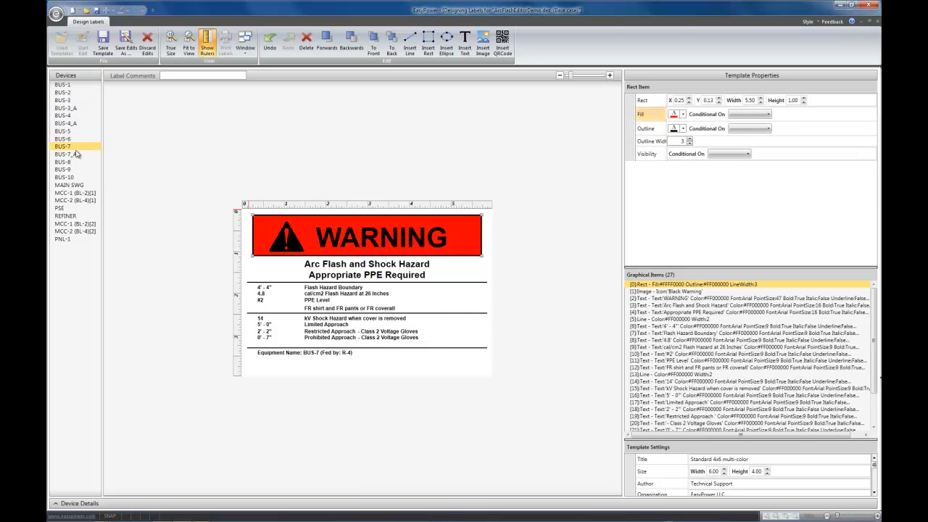
left_click(62, 239)
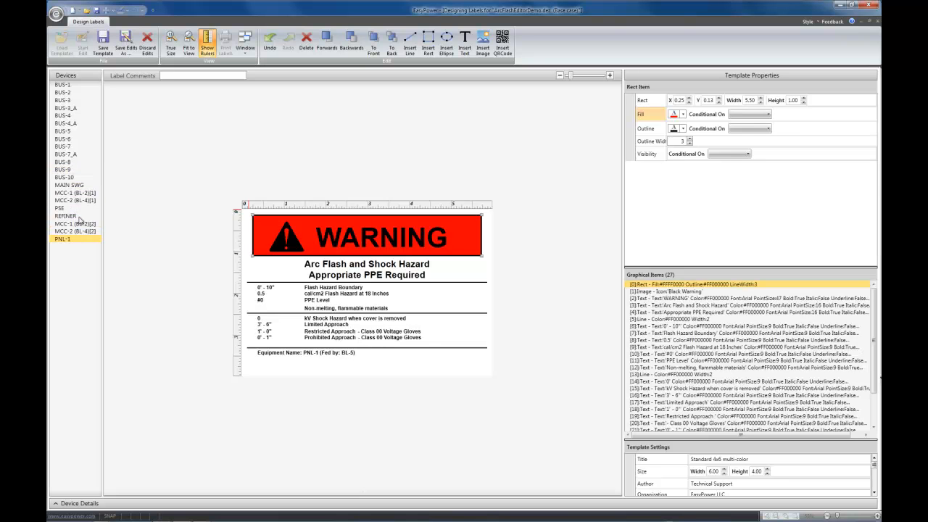
left_click(62, 145)
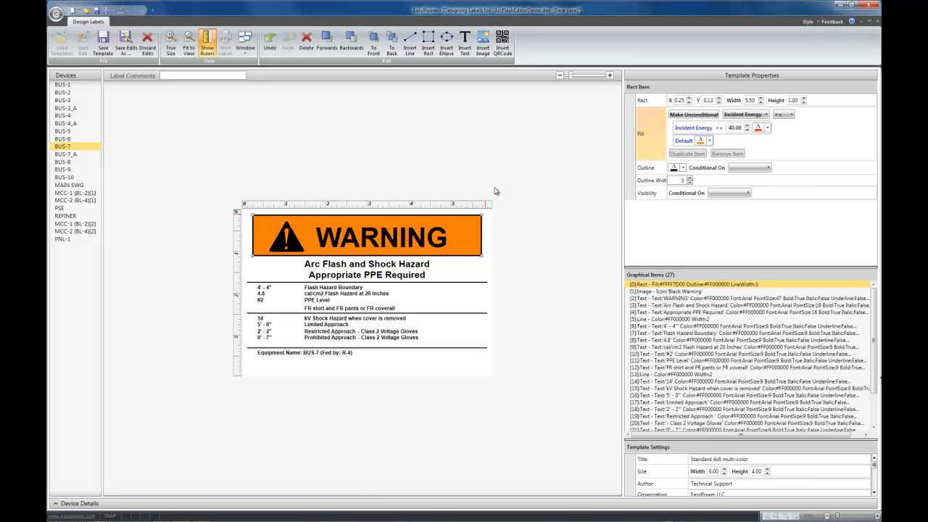
mouse_move(811, 150)
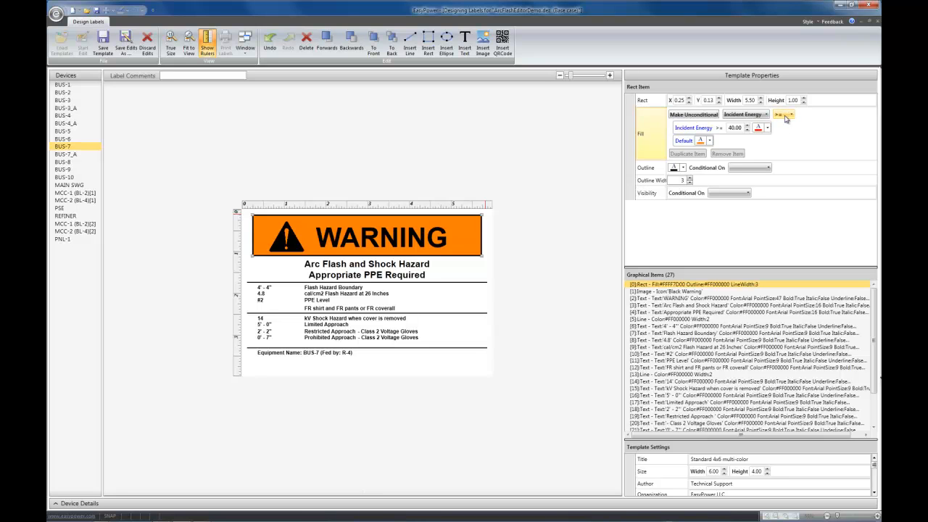
- Switch the red fill condition to incident energy ≤40 and preview BUS-4_A, BUS-3 and BUS-3_A
left_click(790, 114)
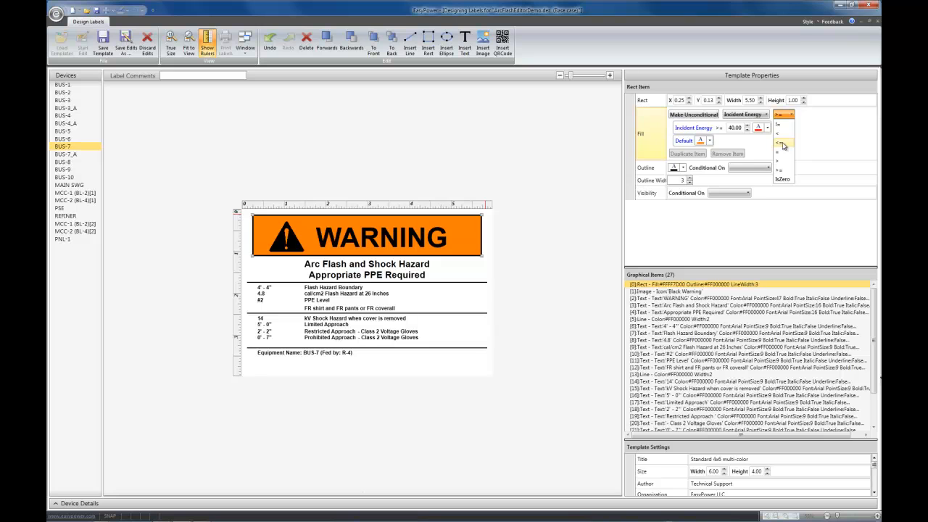
left_click(780, 143)
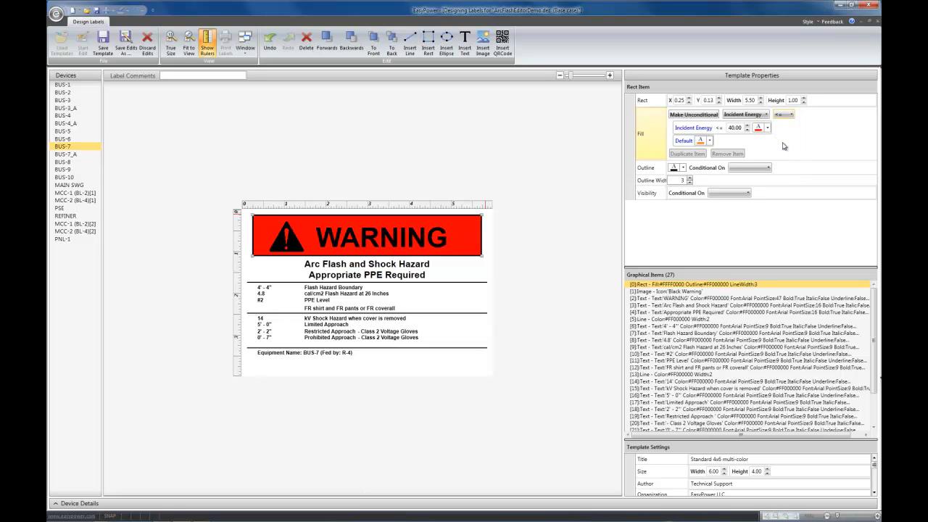
mouse_move(756, 136)
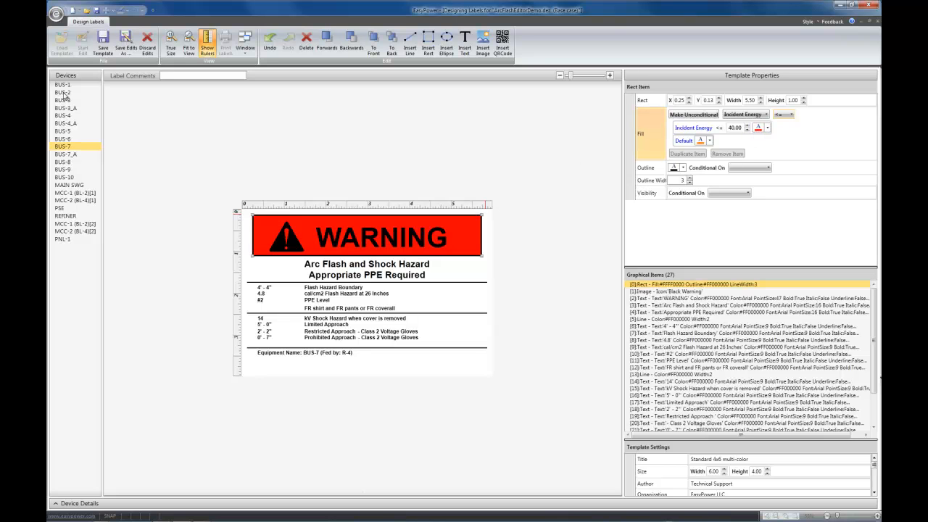
left_click(65, 124)
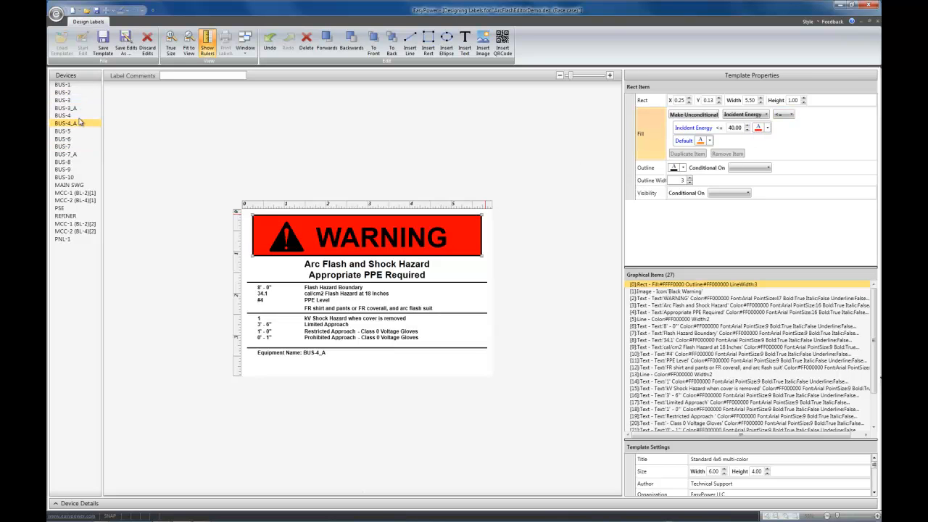
left_click(65, 107)
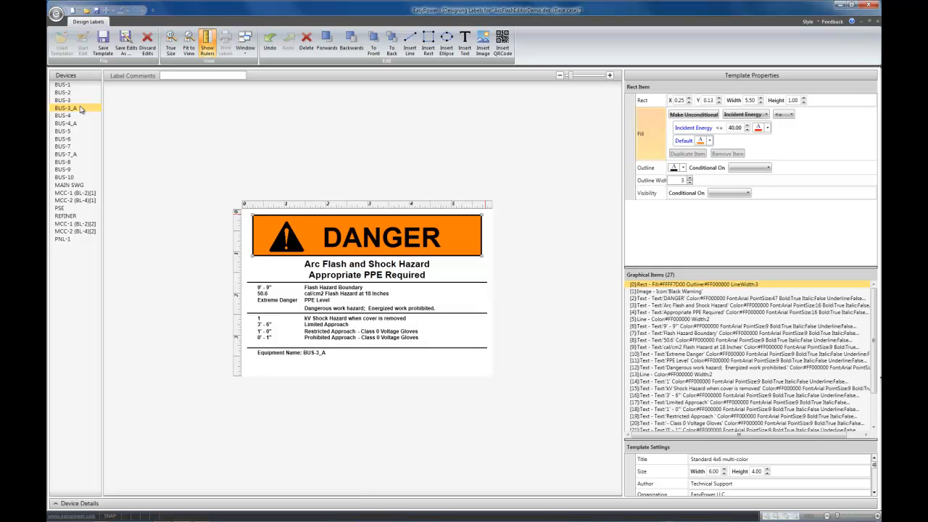
left_click(62, 100)
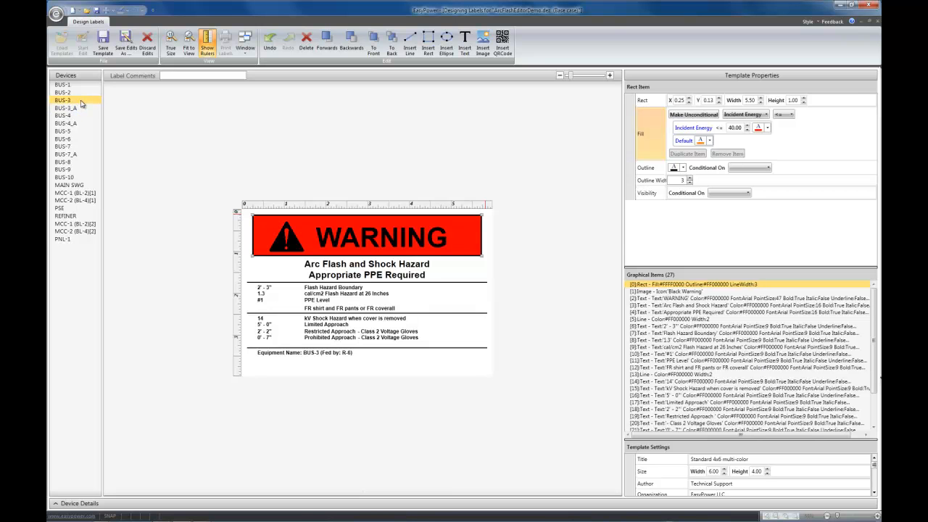
left_click(65, 107)
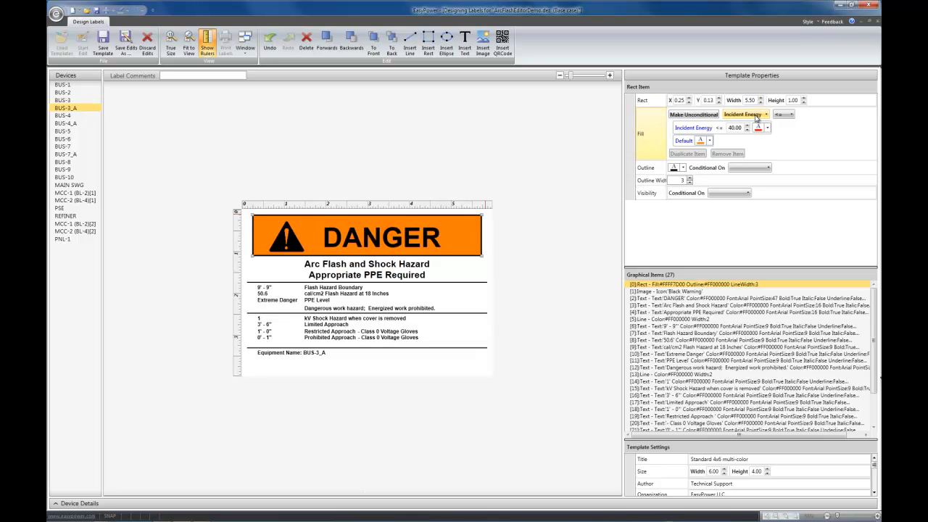
left_click(765, 115)
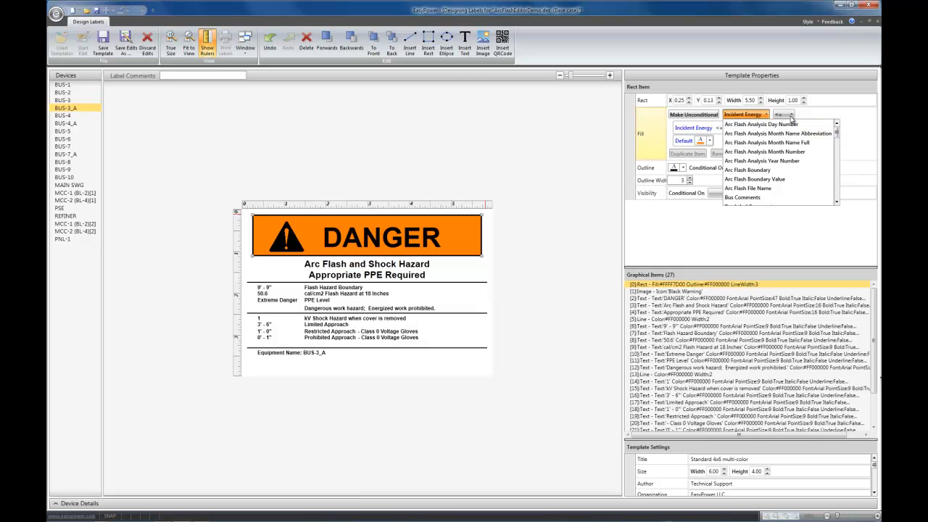
mouse_move(761, 124)
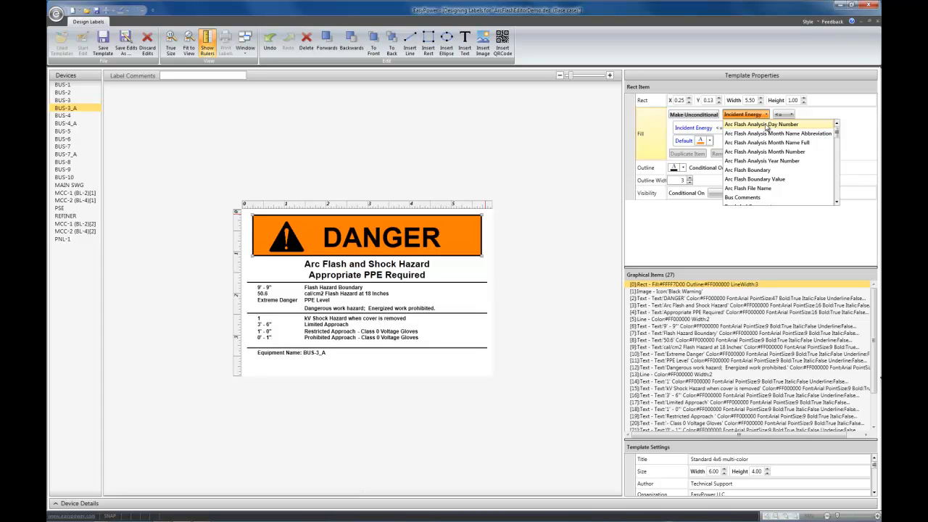
left_click(742, 114)
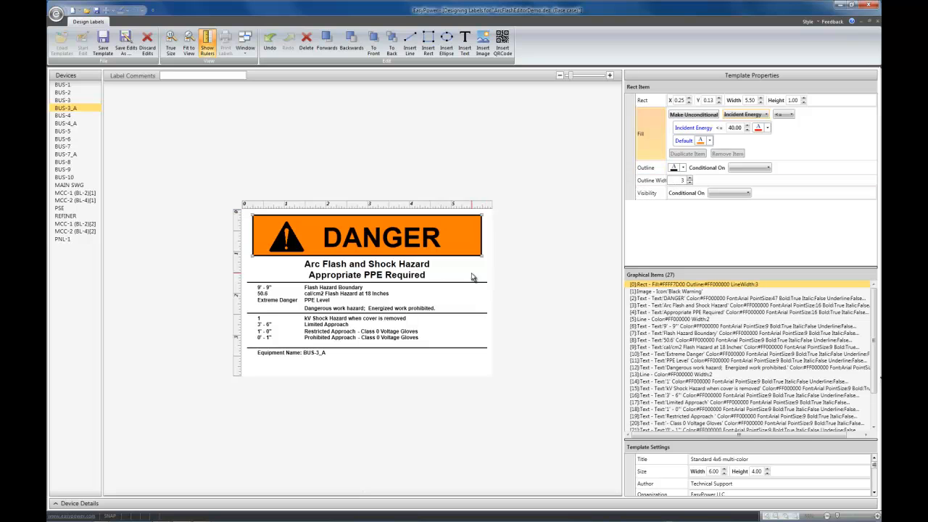
mouse_move(397, 239)
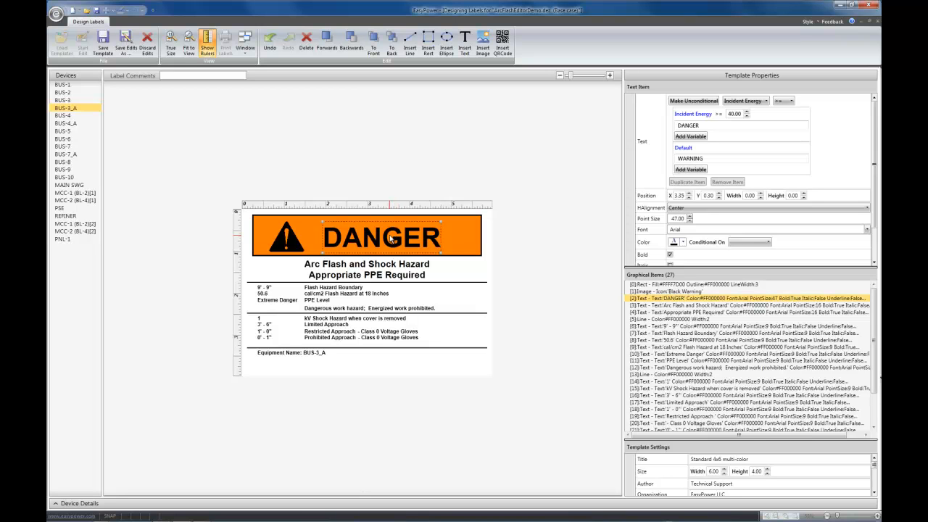
mouse_move(503, 43)
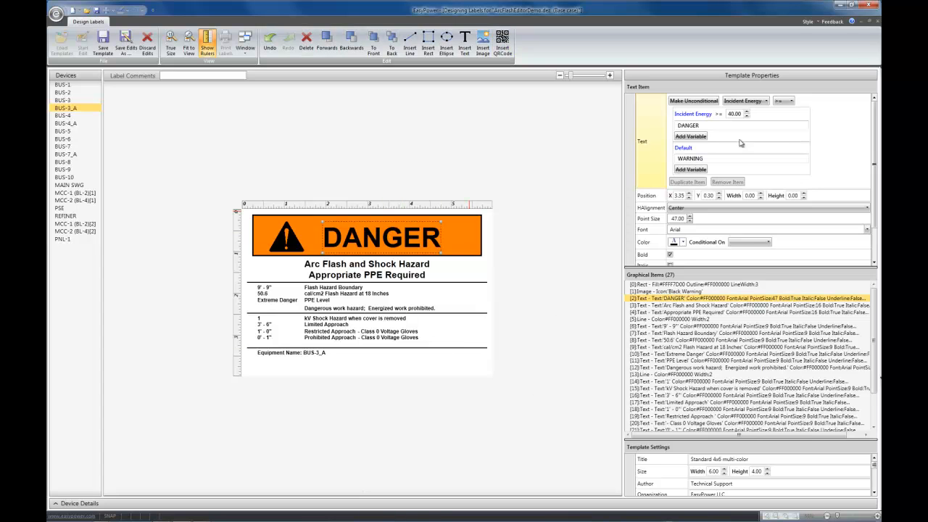
mouse_move(786, 145)
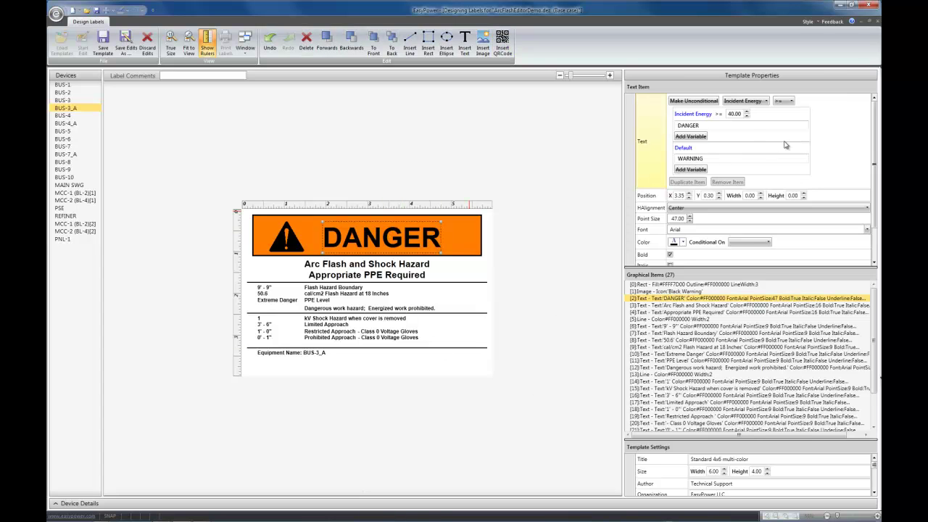
mouse_move(759, 152)
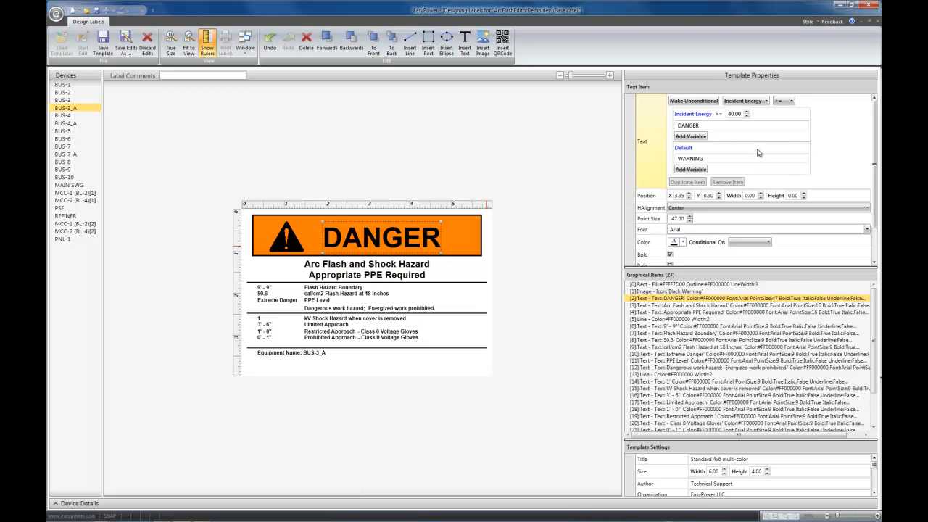
mouse_move(579, 279)
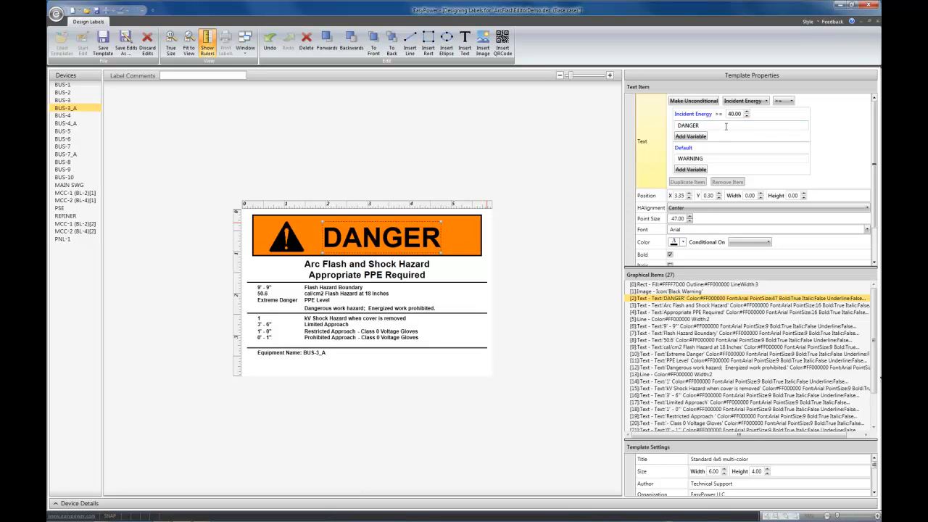
mouse_move(789, 122)
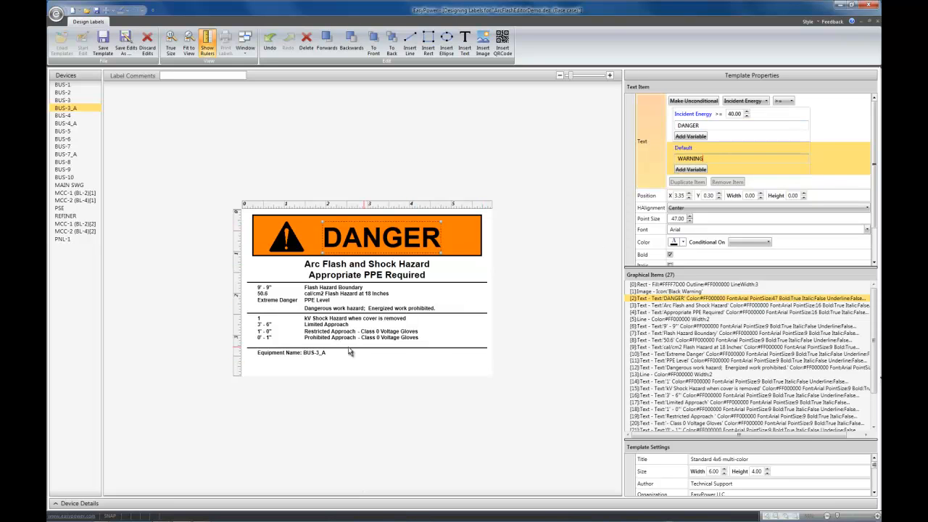
- Select the Equipment Name text on the label to see its conditional wording
left_click(290, 352)
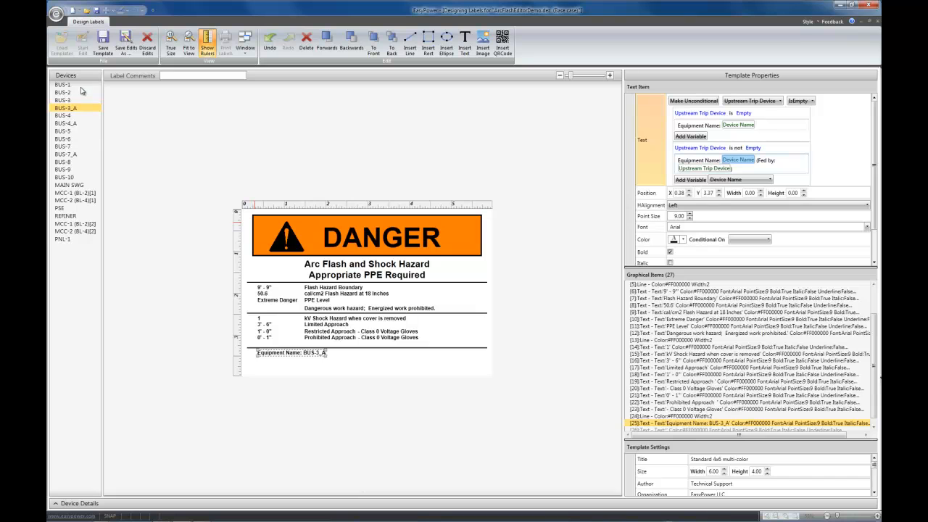
mouse_move(781, 158)
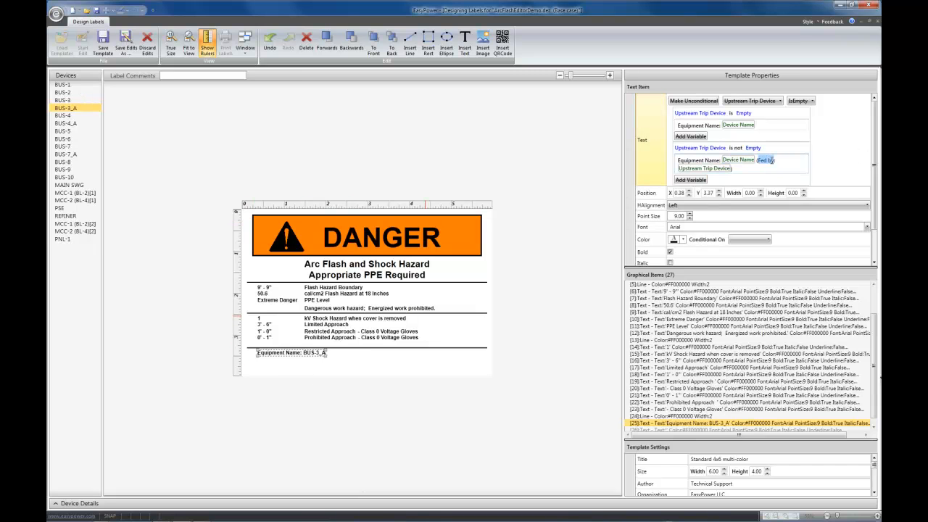
- Select the Fed by wording and preview the BUS-5, BUS-3_A and BUS-6 labels
double_click(705, 167)
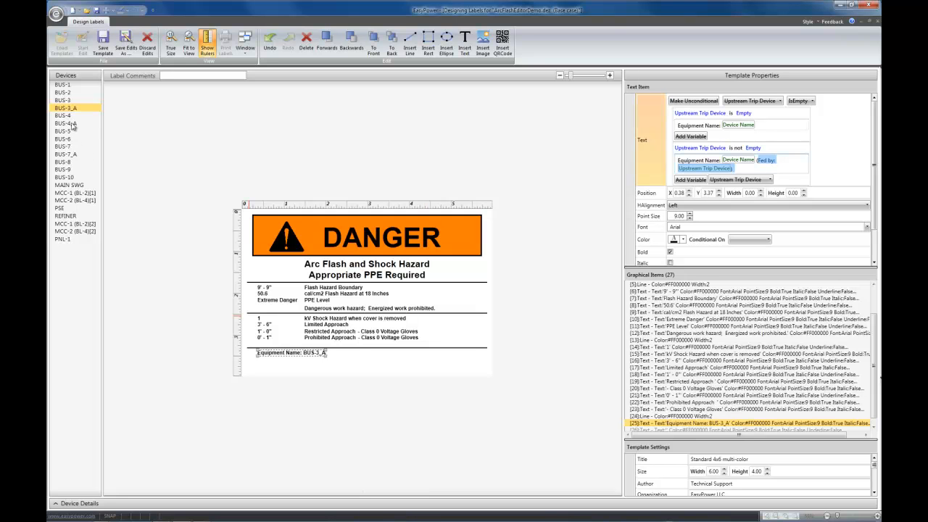
left_click(62, 131)
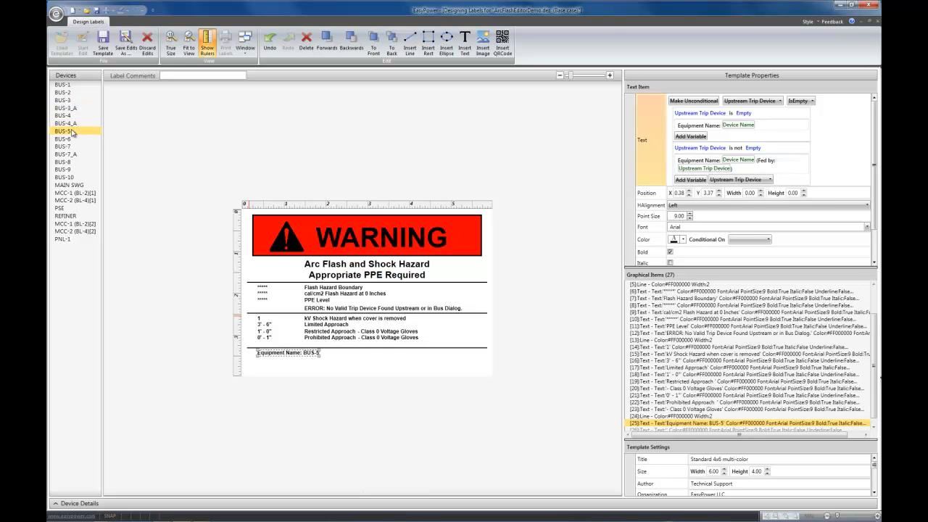
left_click(63, 107)
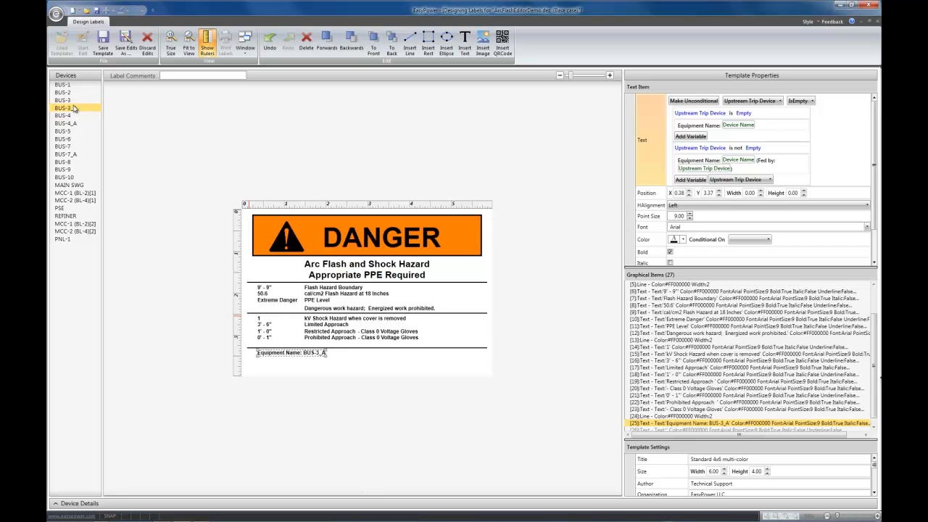
left_click(63, 139)
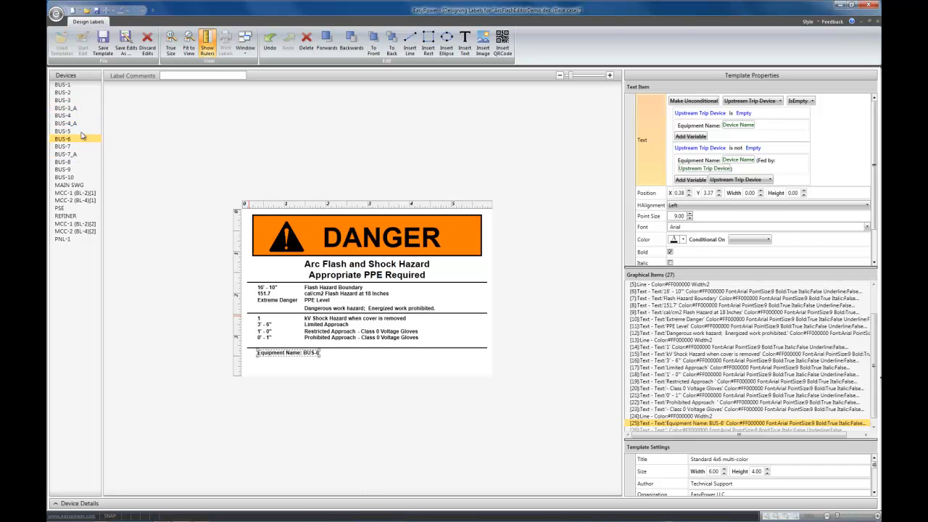
left_click(797, 100)
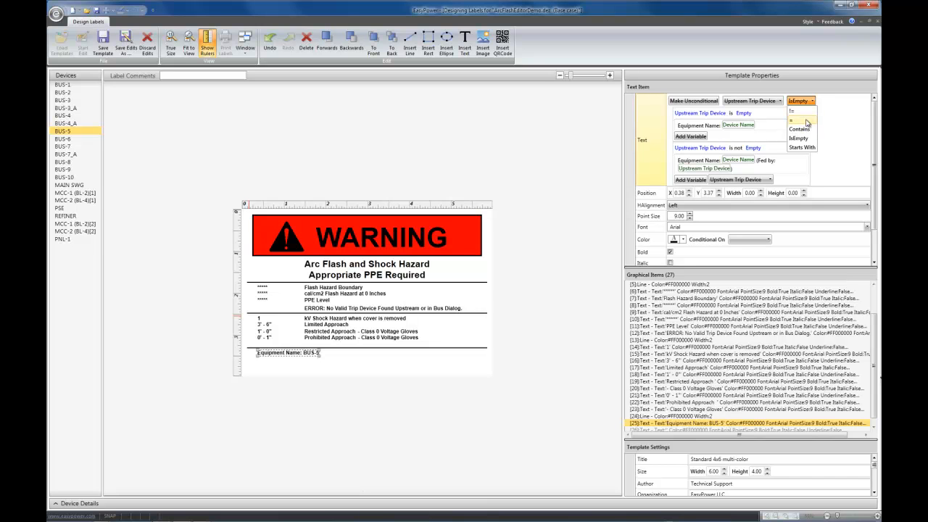
mouse_move(797, 119)
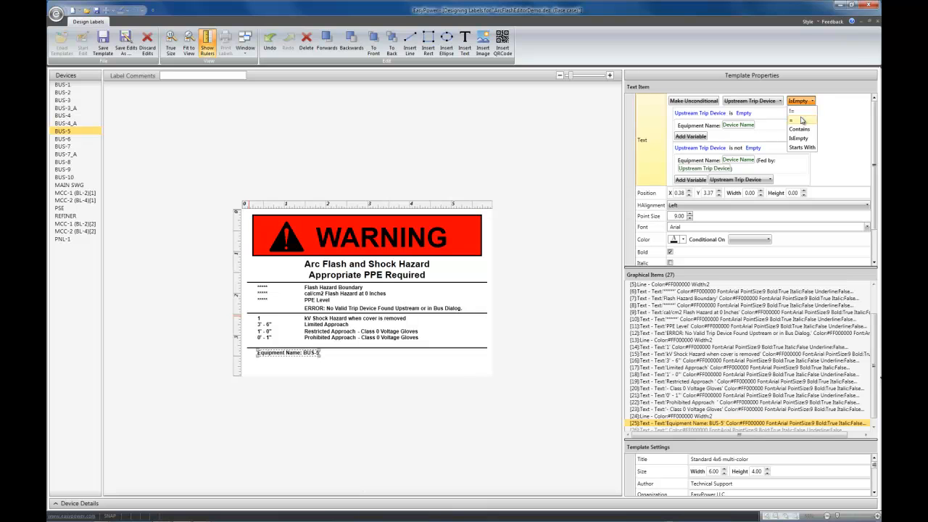
mouse_move(799, 134)
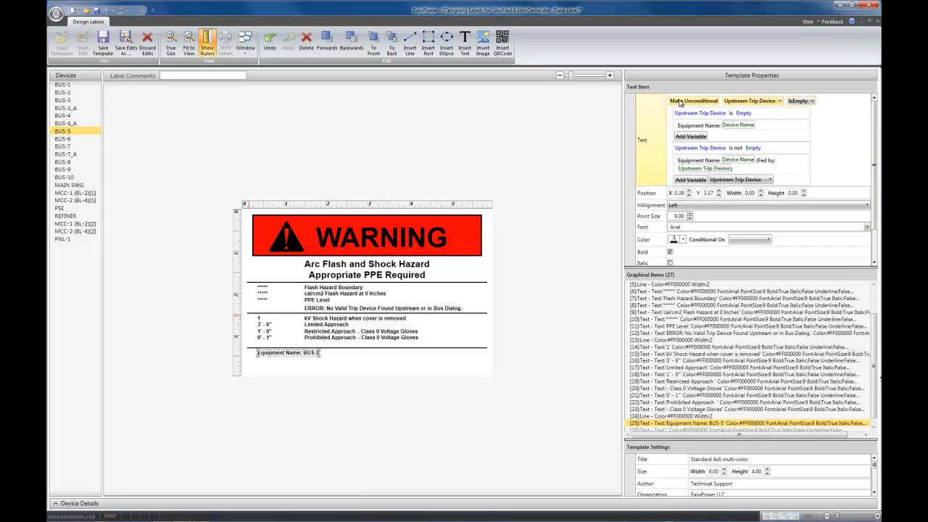
mouse_move(694, 100)
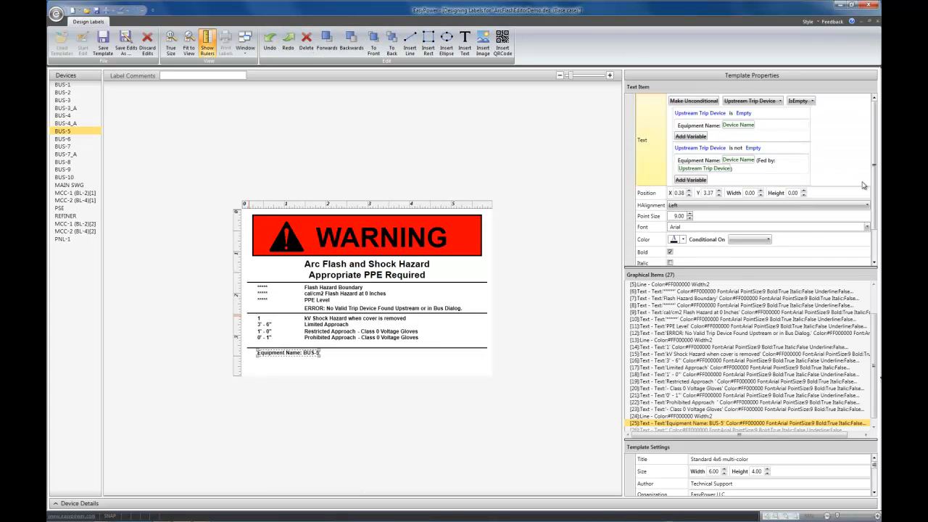
- Scroll the Graphical Items list and select item [26], the Label Comments text item
scroll("down", 3)
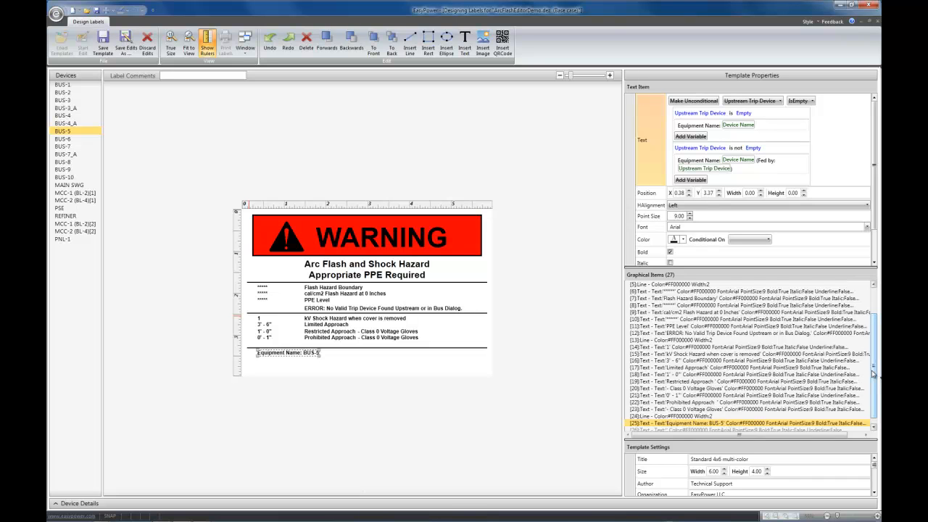
scroll("down", 3)
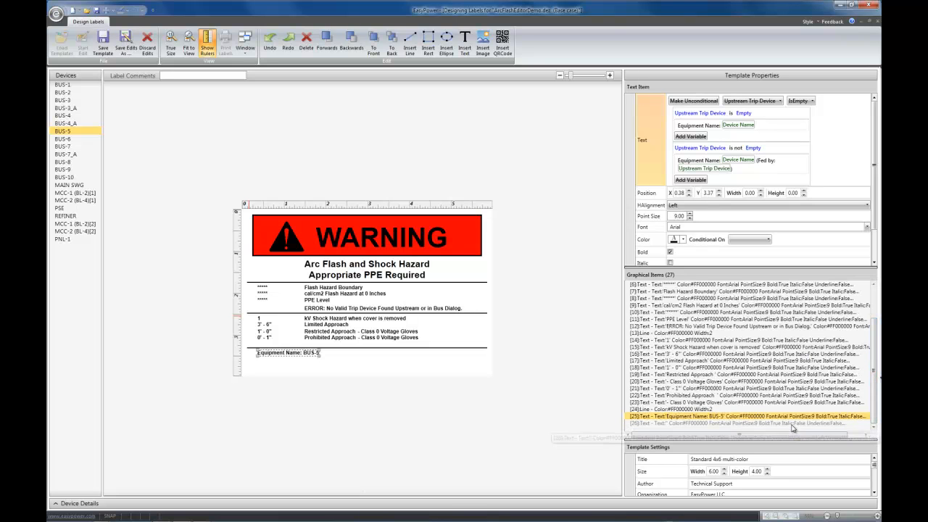
left_click(747, 423)
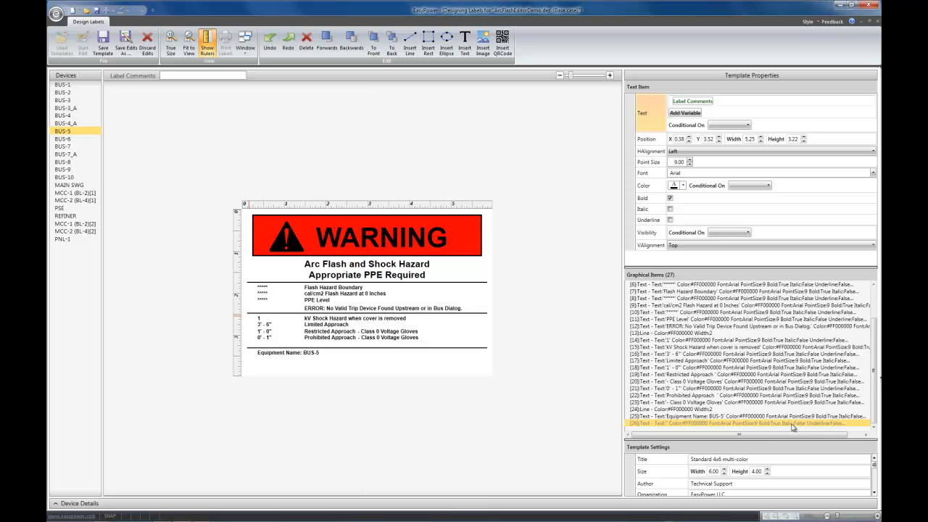
mouse_move(750, 94)
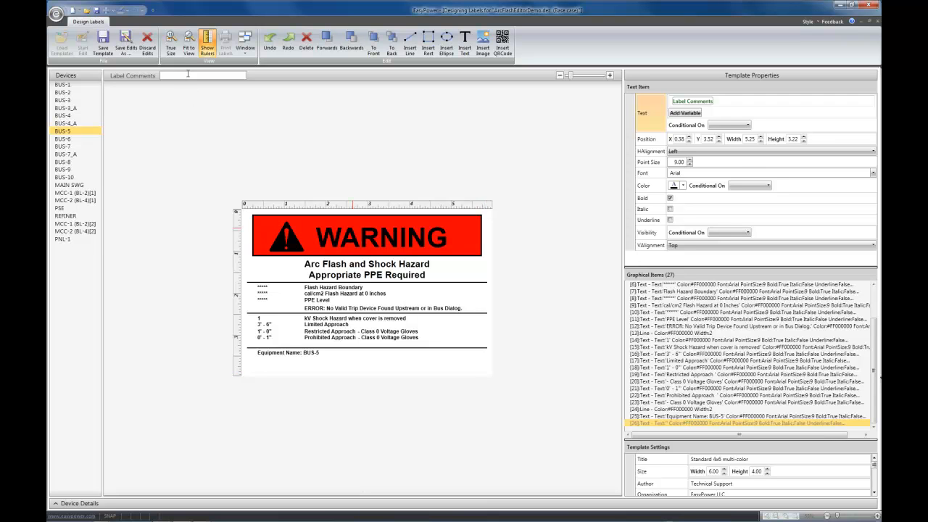
mouse_move(190, 74)
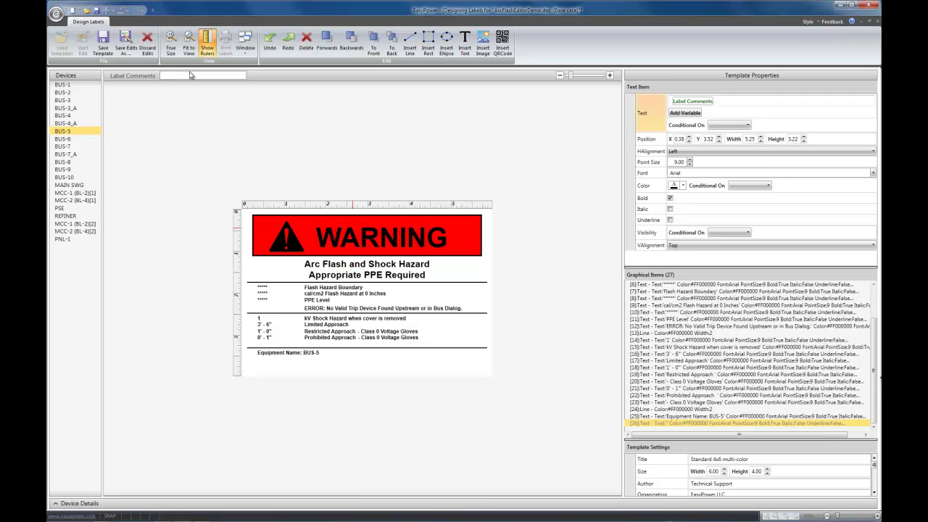
- Enter 'Comments' as the label comment text
type("Comnts")
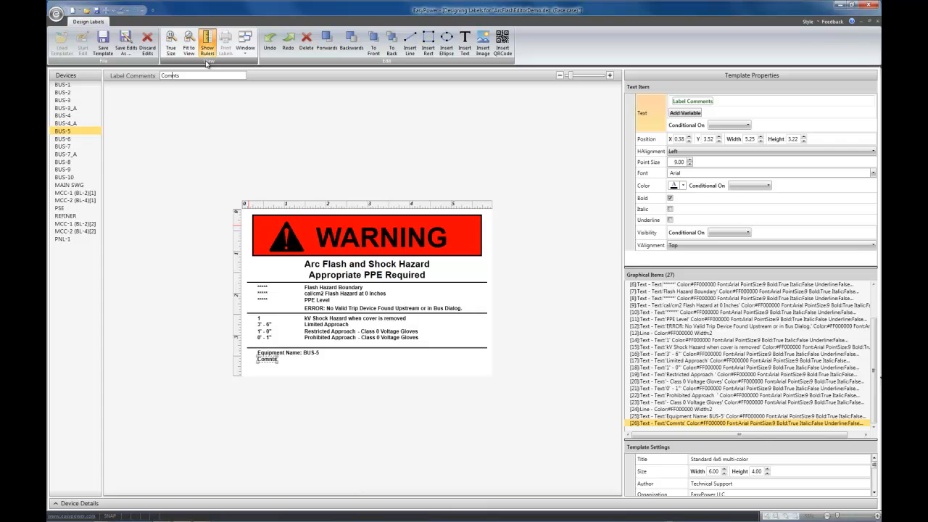
type("Comments")
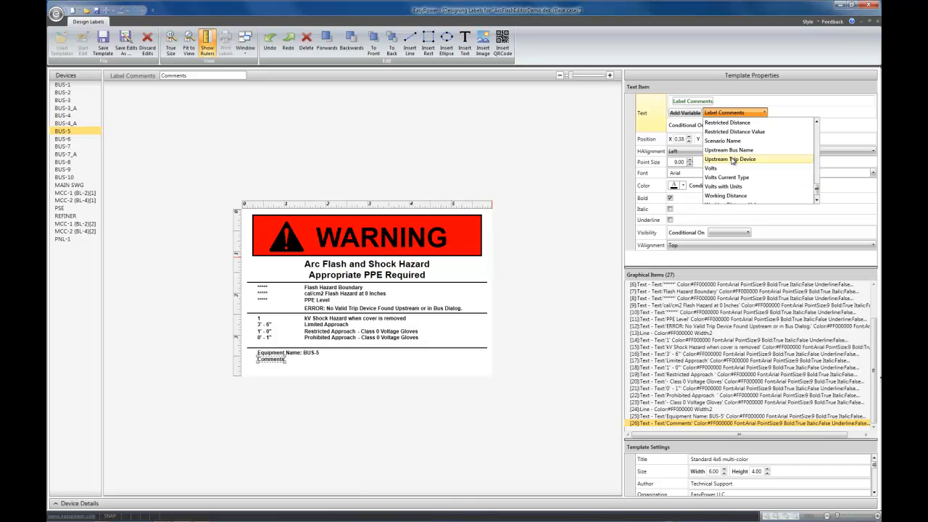
- Insert the Upstream Trip Device variable, then preview BUS-1, BUS-6, BUS-5, MAIN SWG and BUS-7
left_click(729, 158)
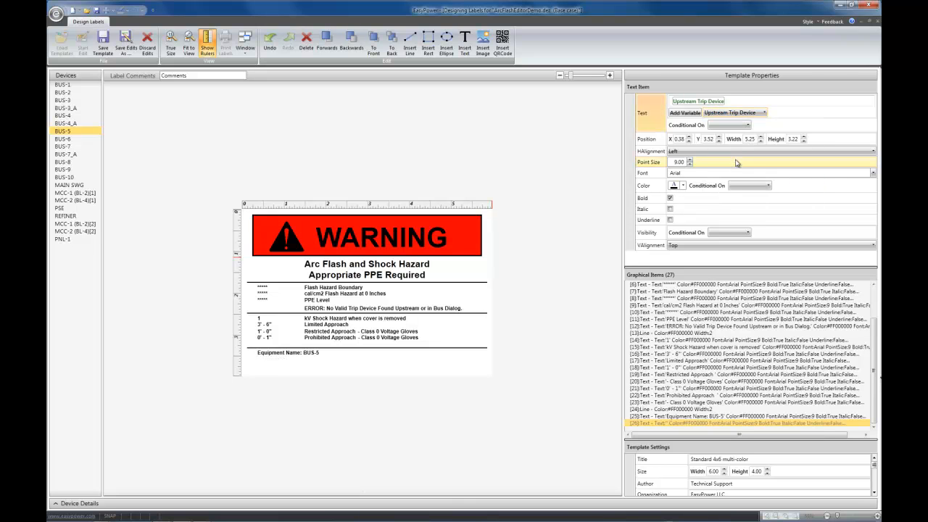
left_click(62, 85)
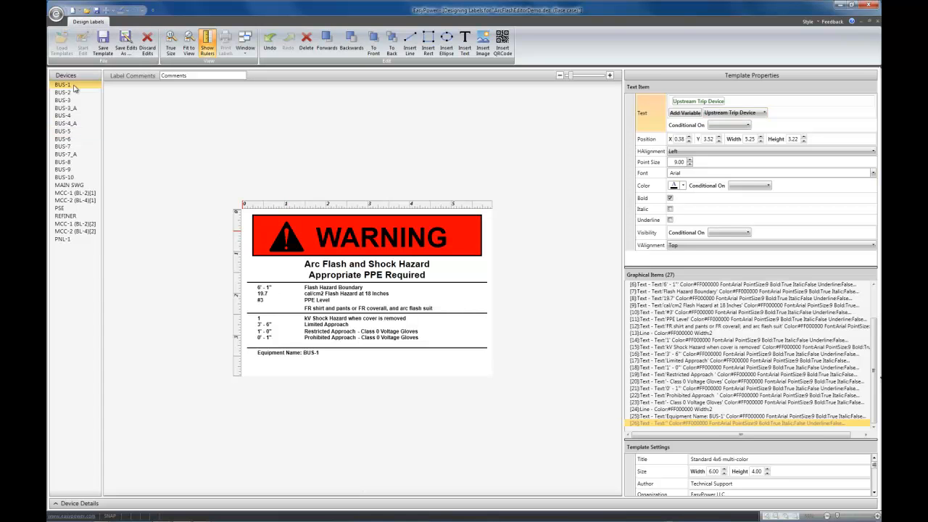
left_click(63, 139)
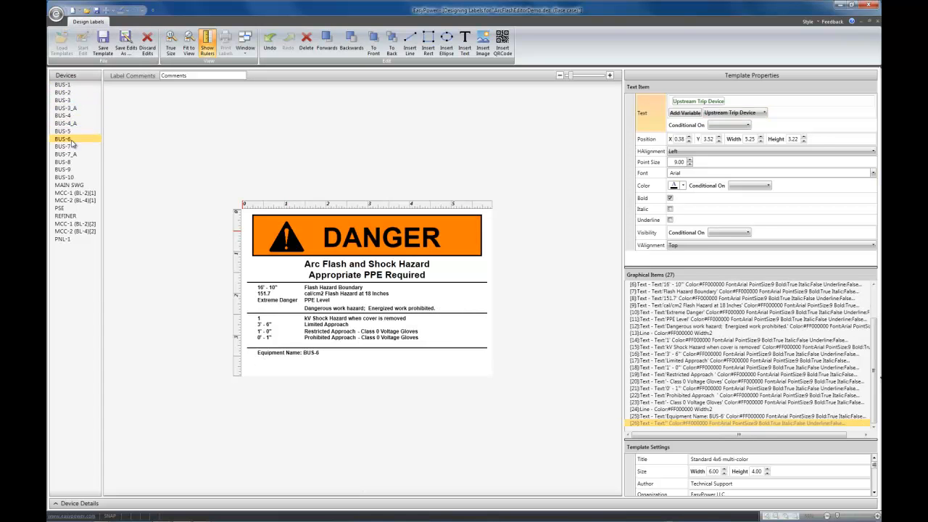
left_click(63, 130)
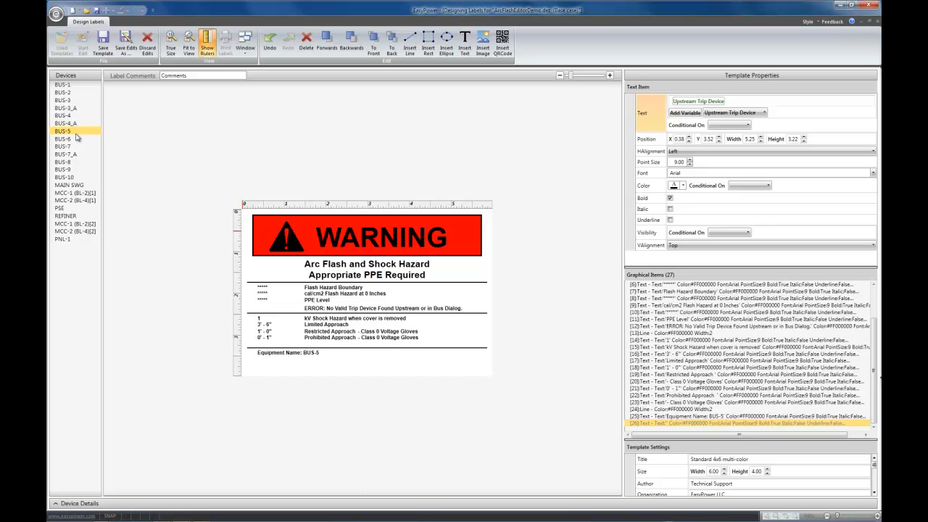
left_click(69, 185)
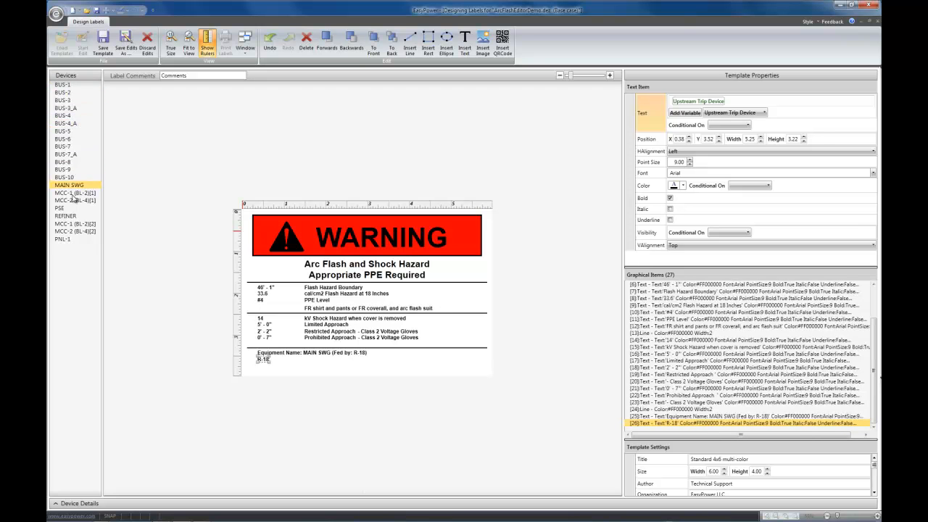
left_click(62, 146)
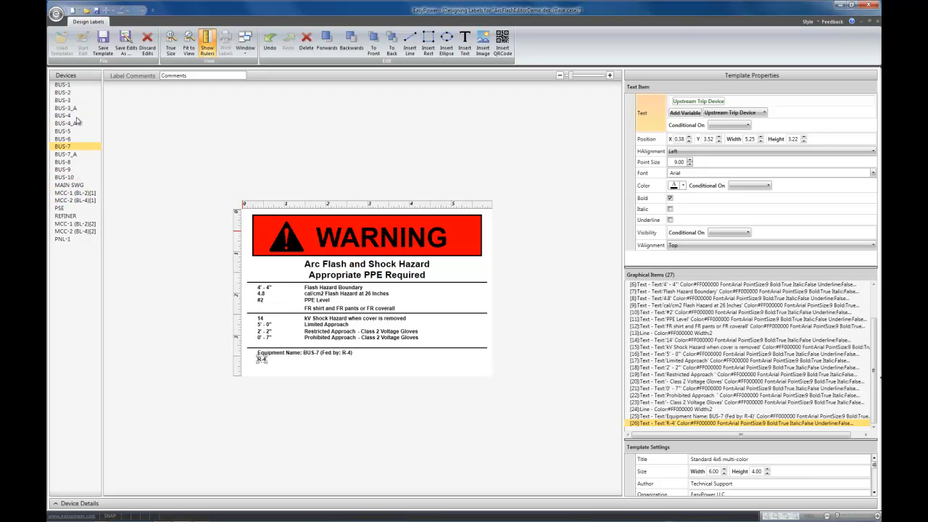
left_click(63, 85)
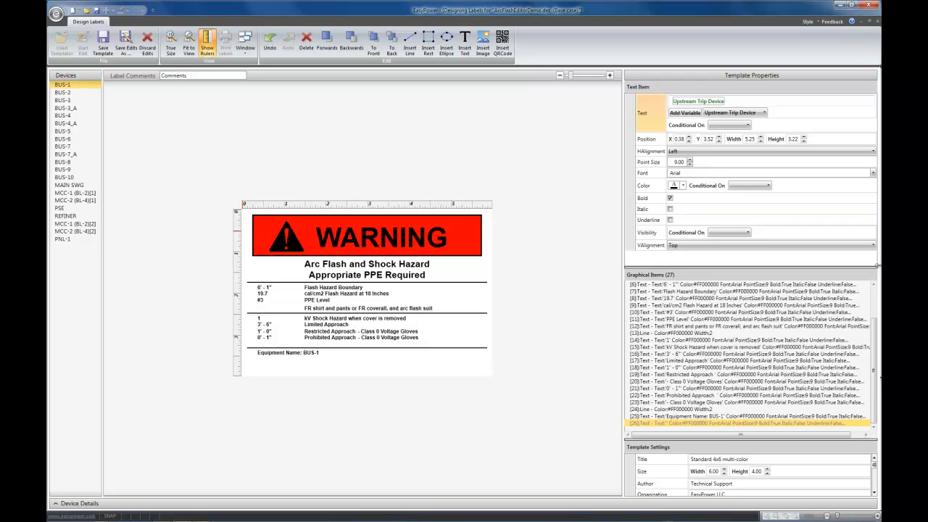
mouse_move(220, 20)
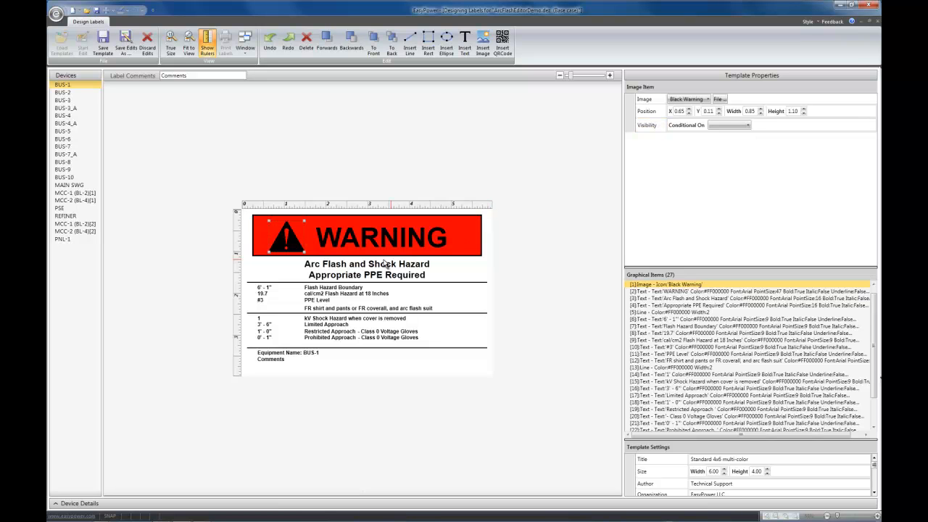
mouse_move(306, 249)
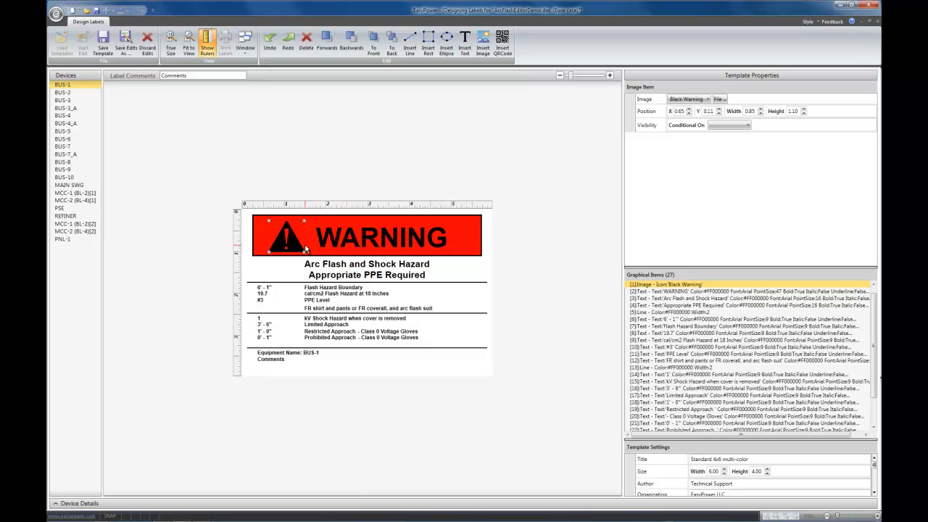
- Preview the labels for BUS-3_A and BUS-2, returning to BUS-3_A
left_click(65, 108)
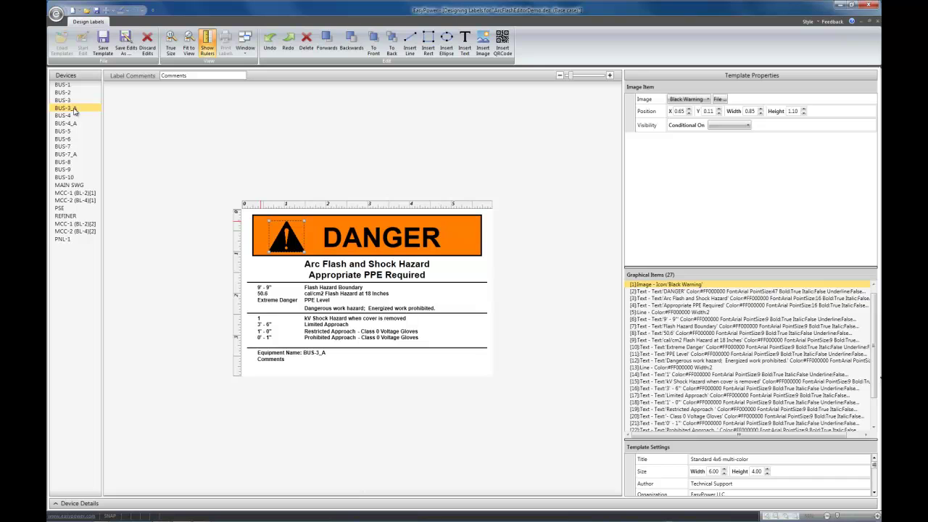
left_click(62, 93)
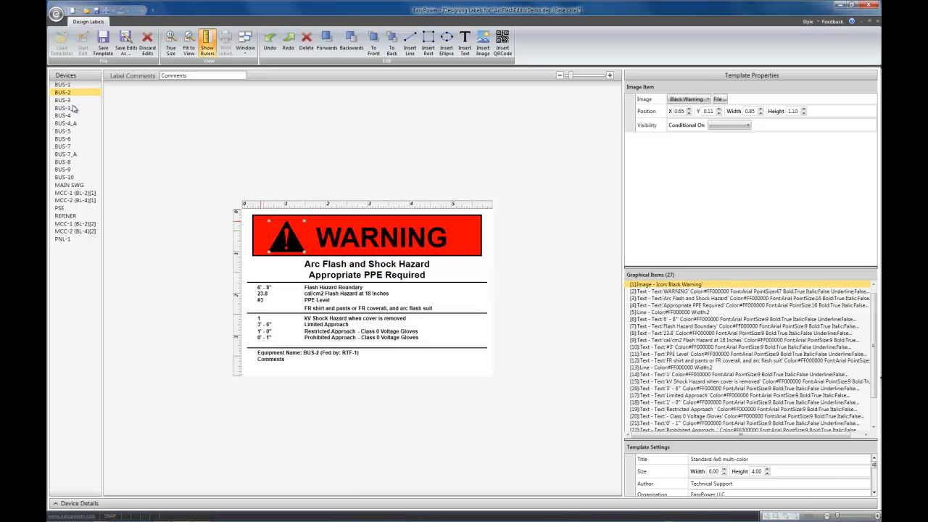
left_click(64, 107)
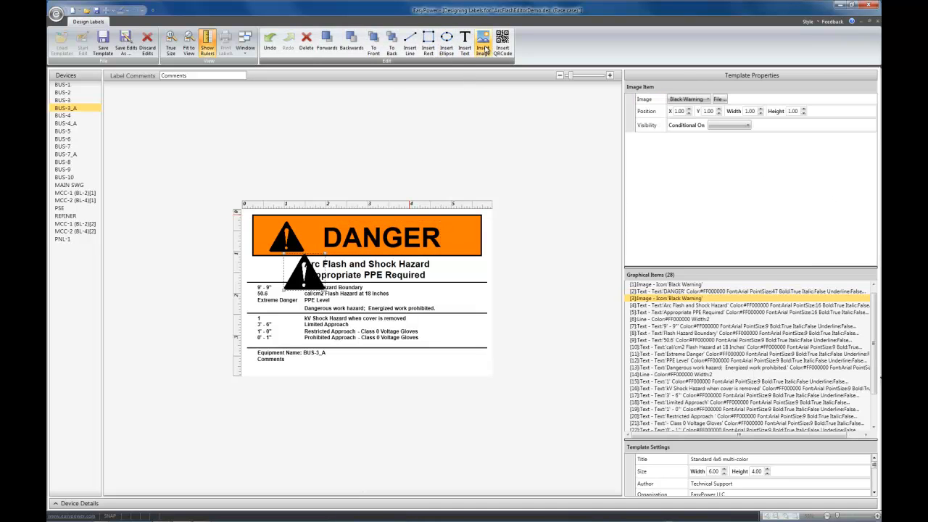
- Make the new image Black Danger, visible conditionally on Incident Energy, and adjust its horizontal position
left_click(707, 99)
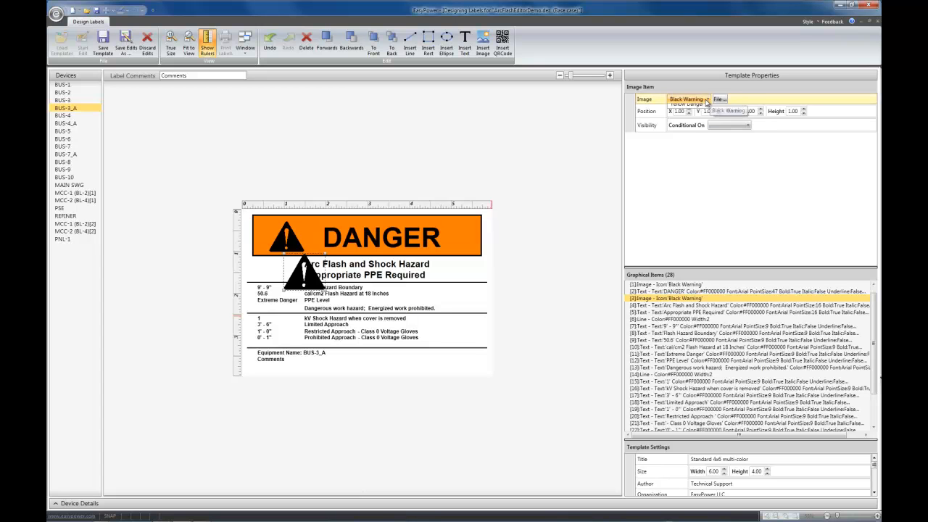
left_click(704, 99)
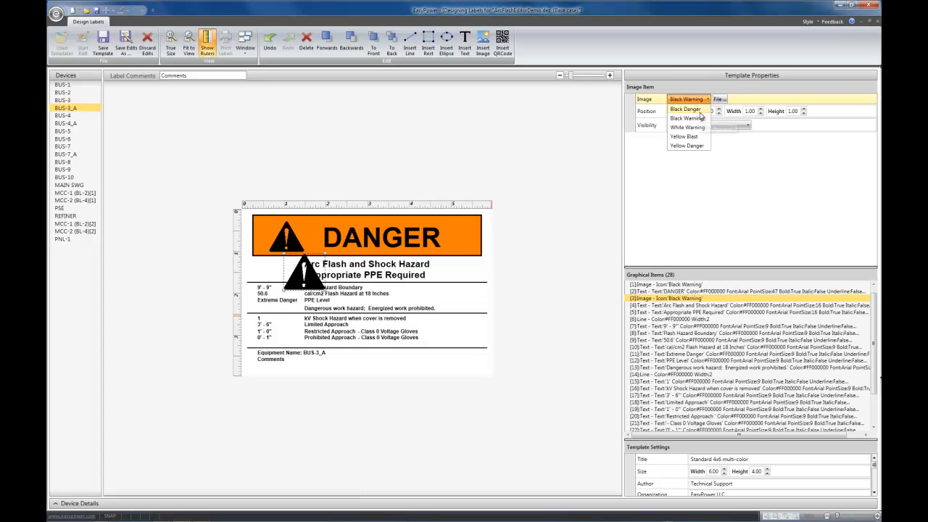
left_click(684, 109)
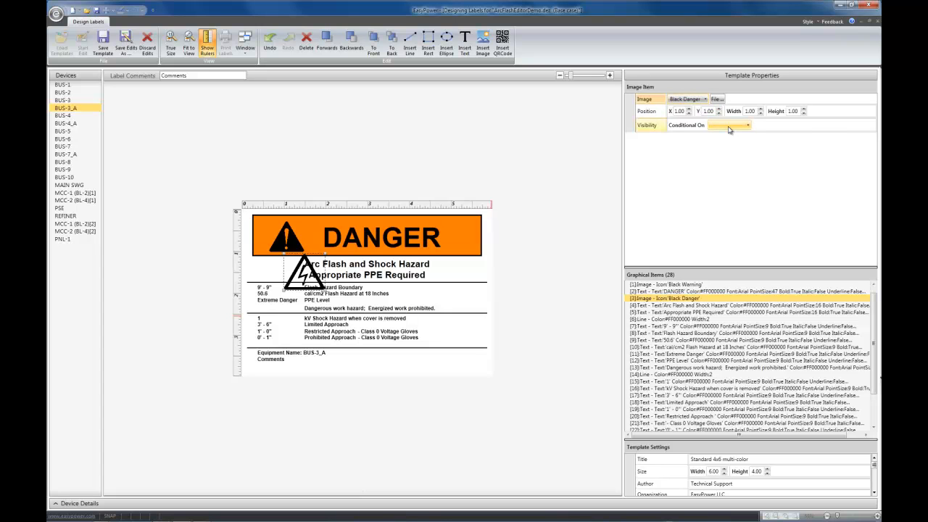
left_click(747, 125)
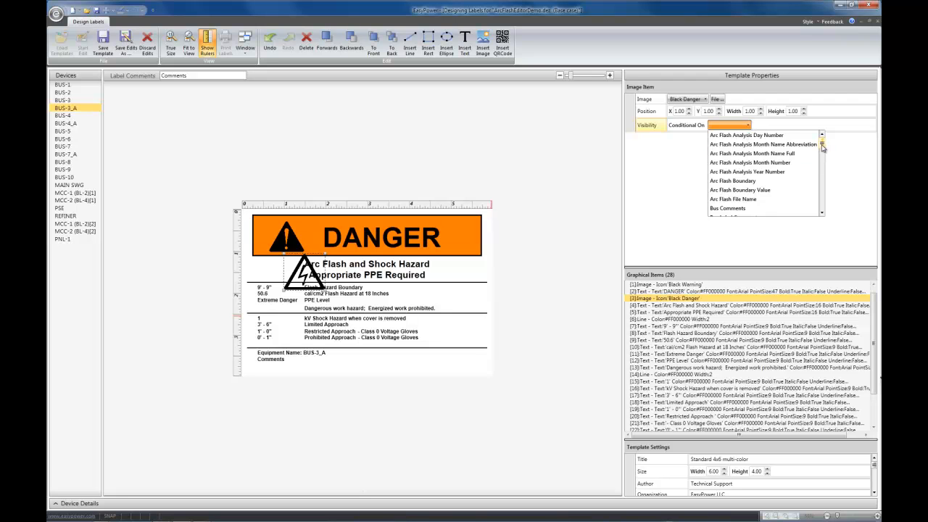
scroll("down", 3)
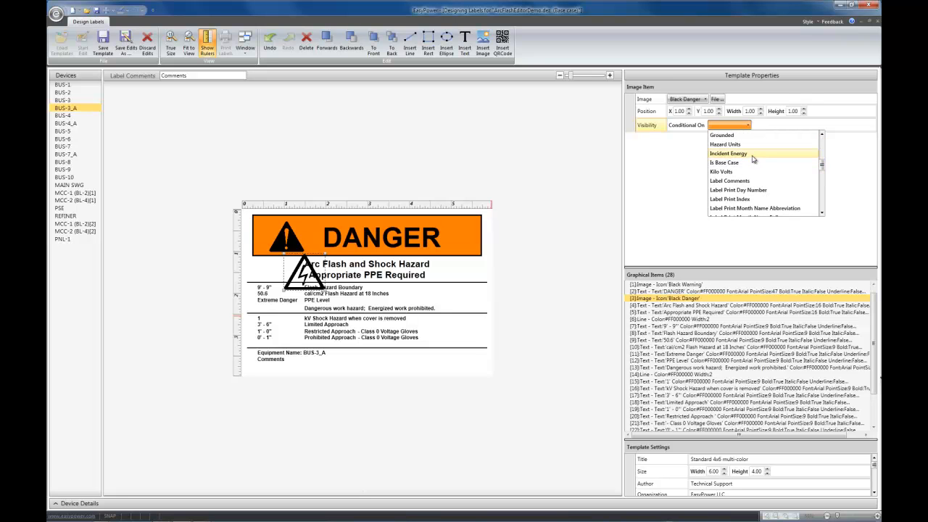
left_click(728, 153)
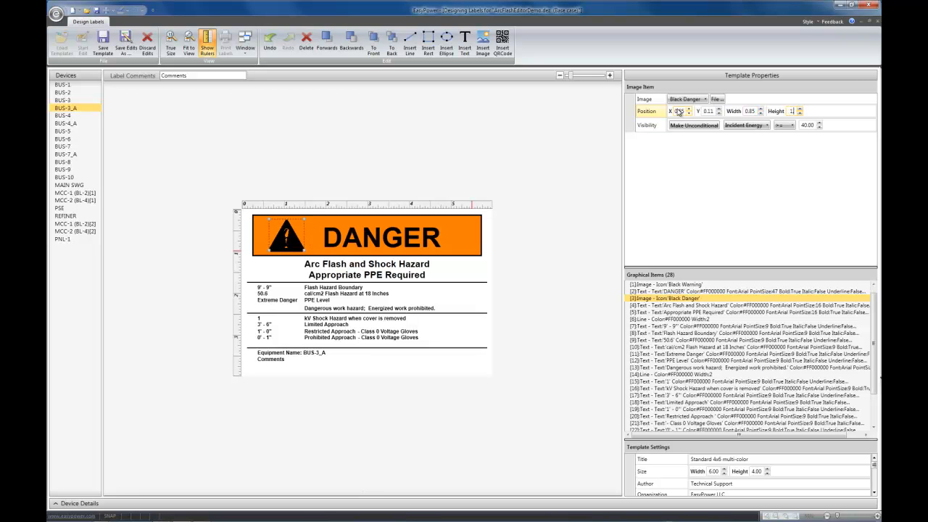
left_click(799, 109)
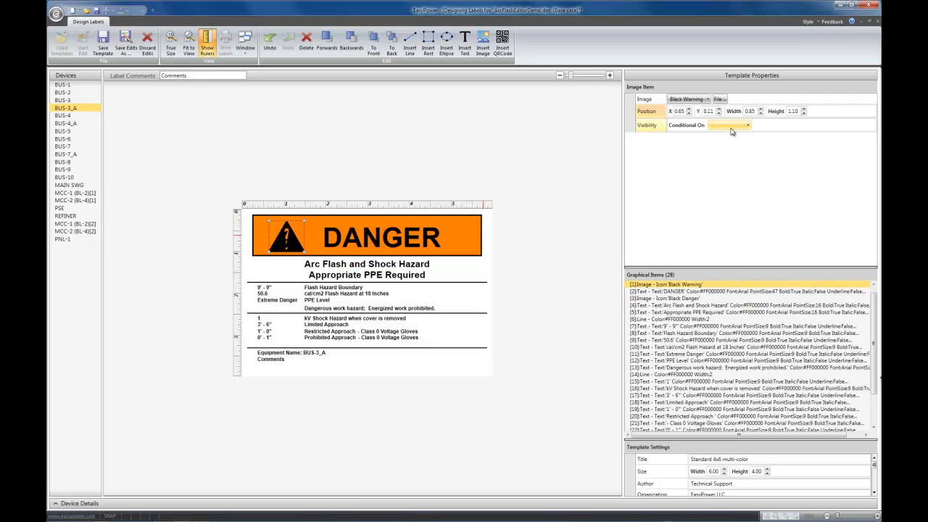
- Make the warning icon visible conditionally on Incident Energy with a less-than comparison
left_click(747, 125)
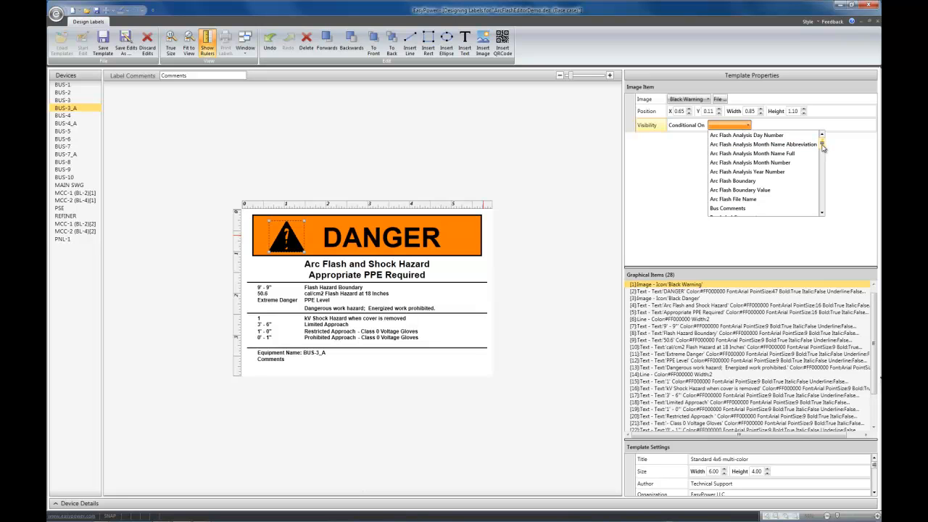
scroll("down", 3)
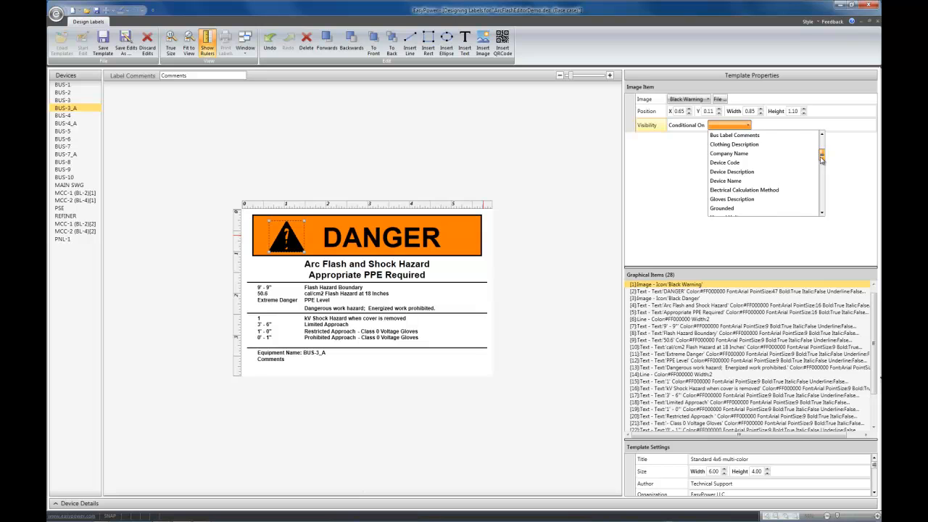
scroll("down", 3)
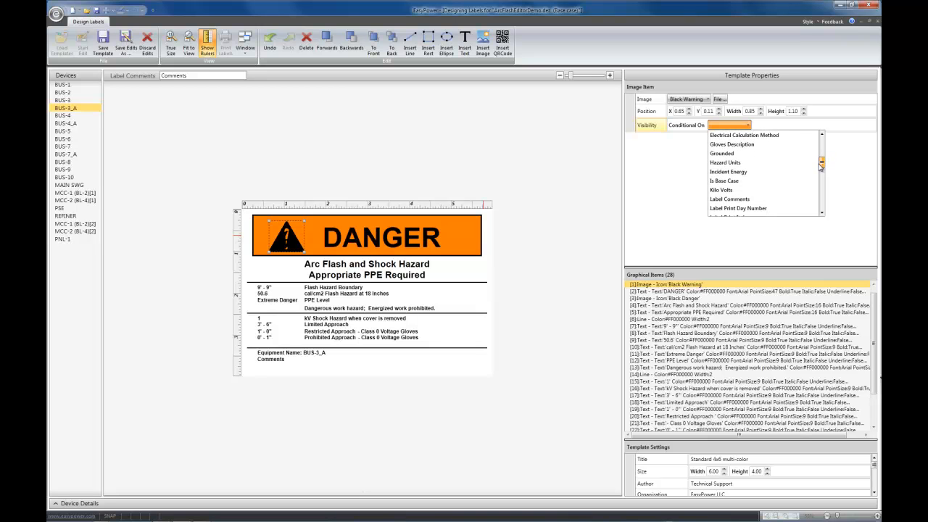
mouse_move(728, 171)
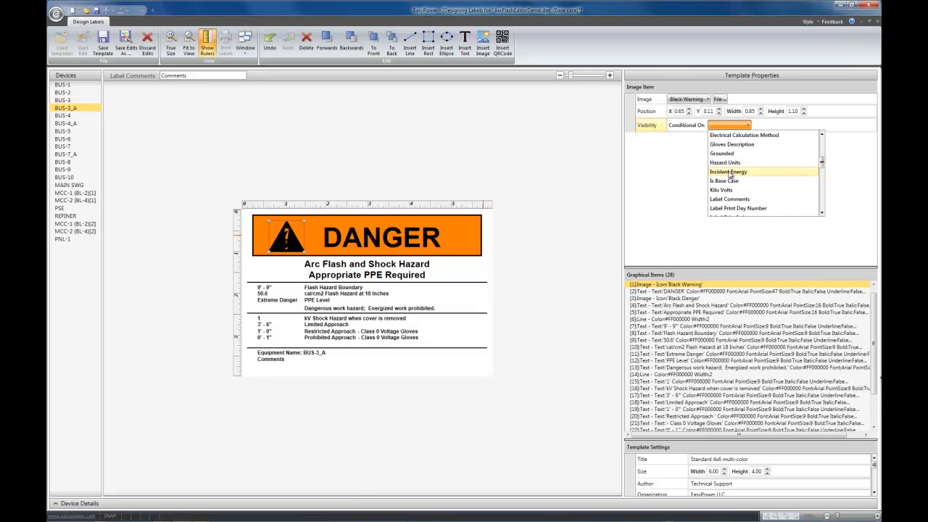
left_click(727, 172)
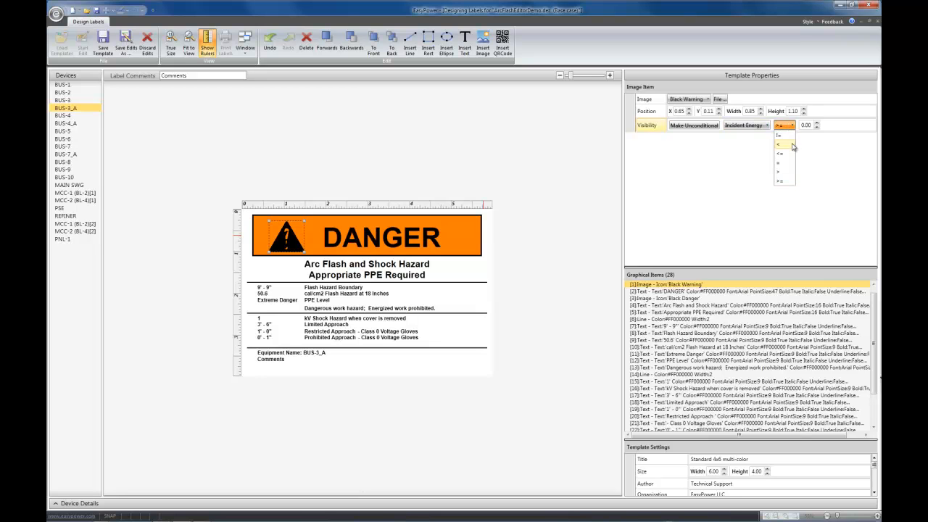
left_click(779, 144)
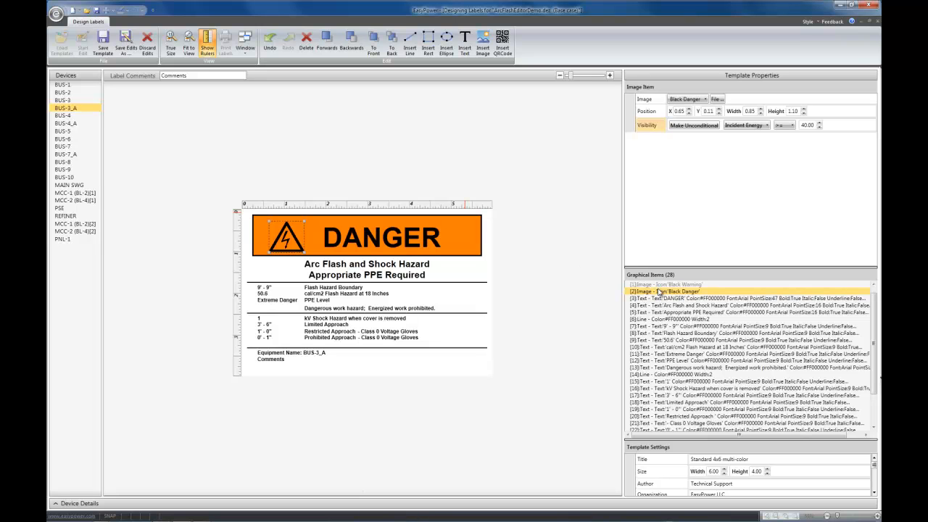
mouse_move(84, 90)
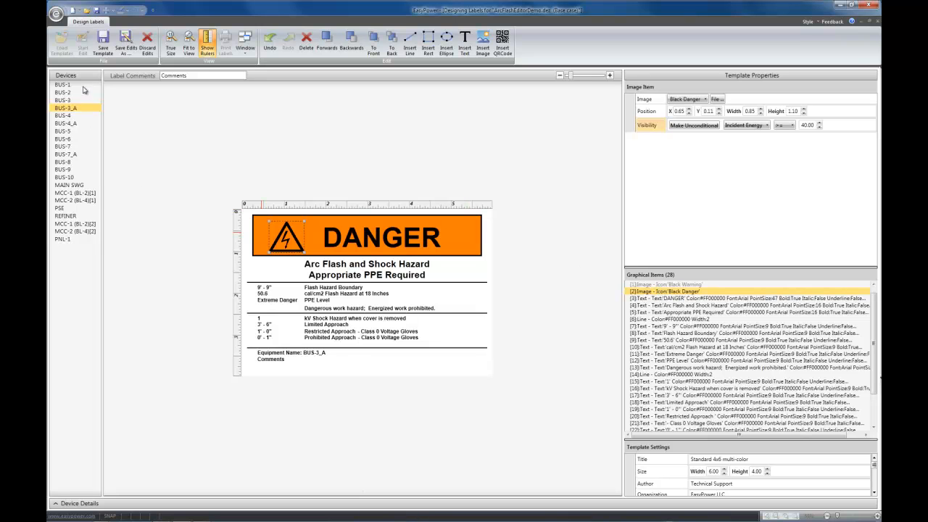
- Preview labels for BUS-3, BUS-4, BUS-5, BUS-10, PNL-1, BUS-7 and BUS-2
left_click(63, 100)
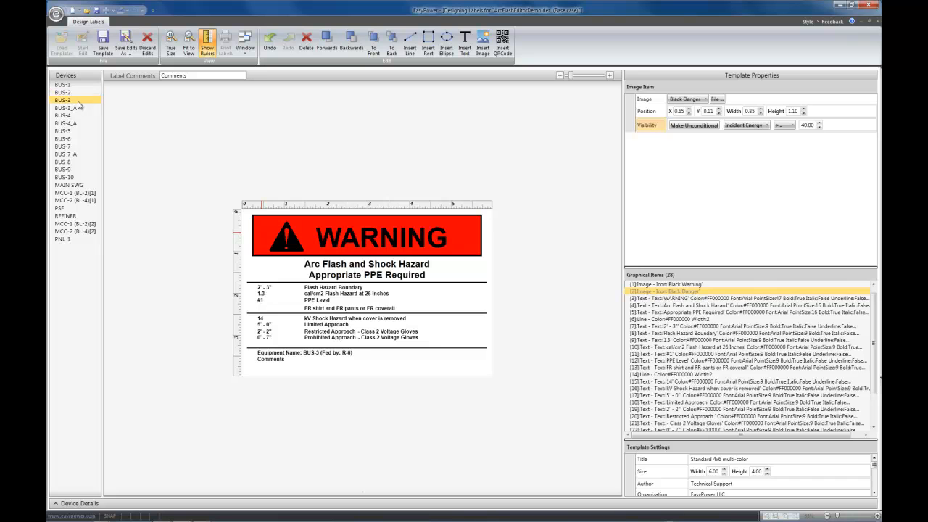
left_click(62, 115)
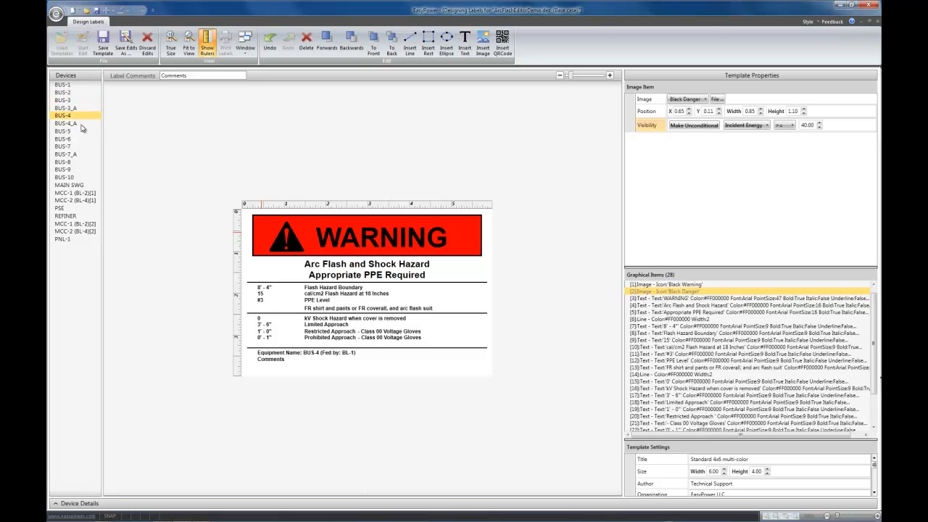
left_click(63, 131)
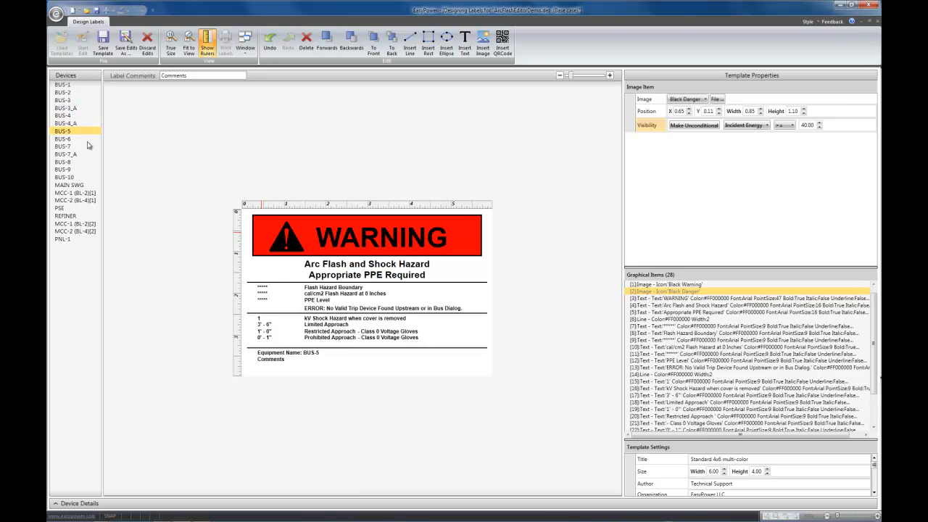
left_click(63, 177)
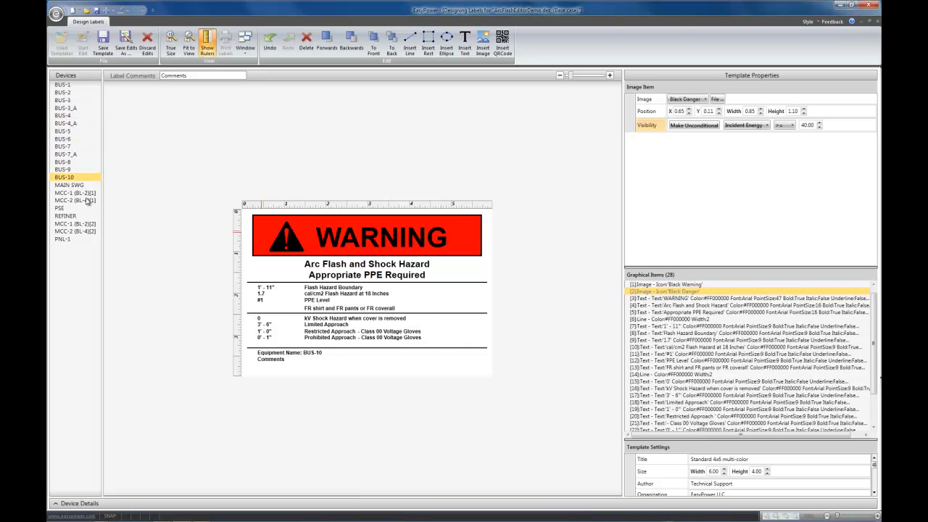
left_click(62, 240)
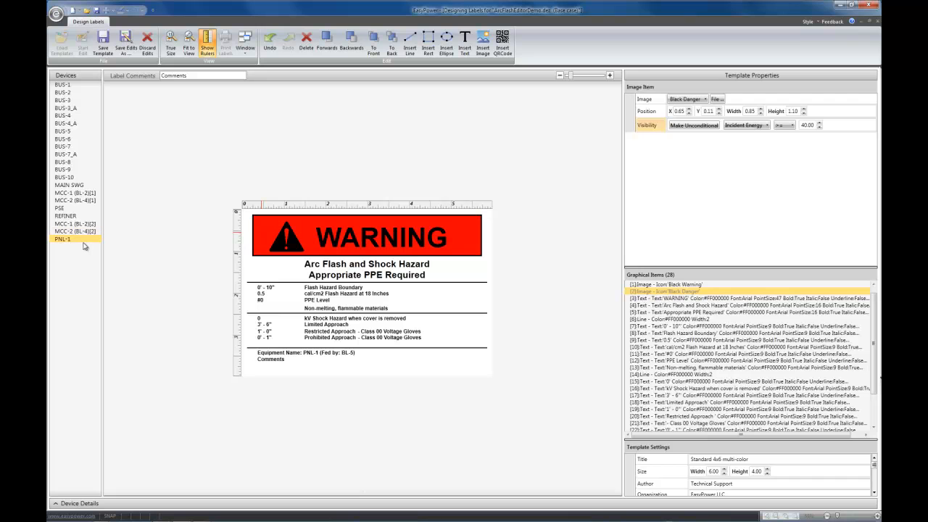
mouse_move(124, 223)
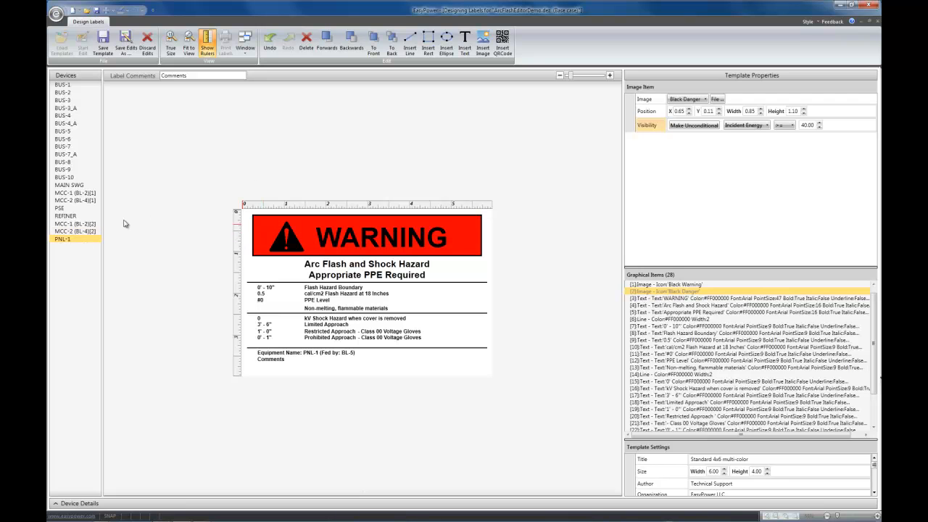
left_click(63, 146)
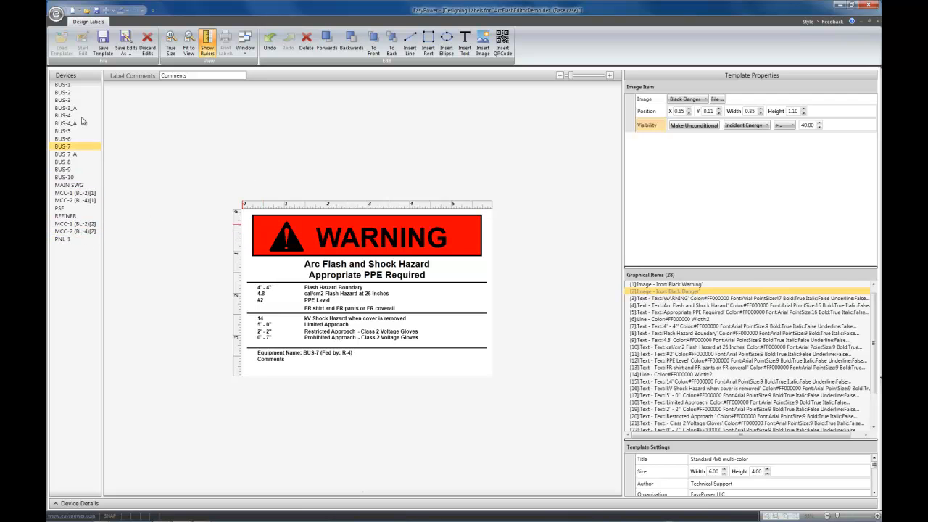
left_click(62, 92)
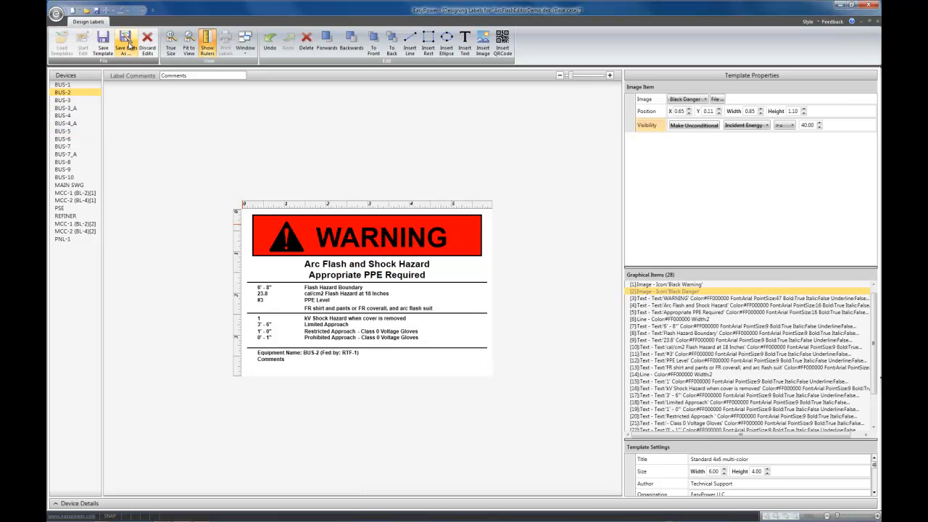
- Save the edited template as 'Standard 4x6 multi-color conditional Icon'
left_click(124, 45)
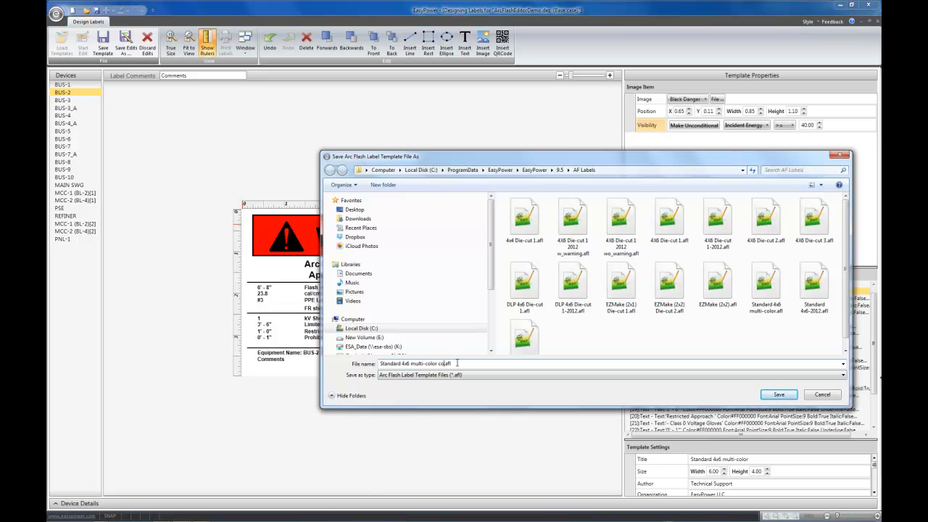
type("conditional Icon")
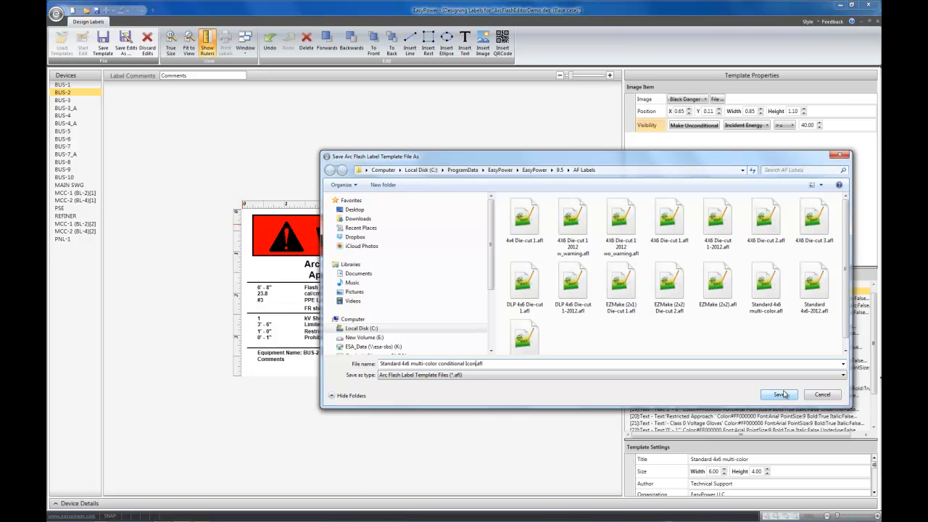
left_click(779, 394)
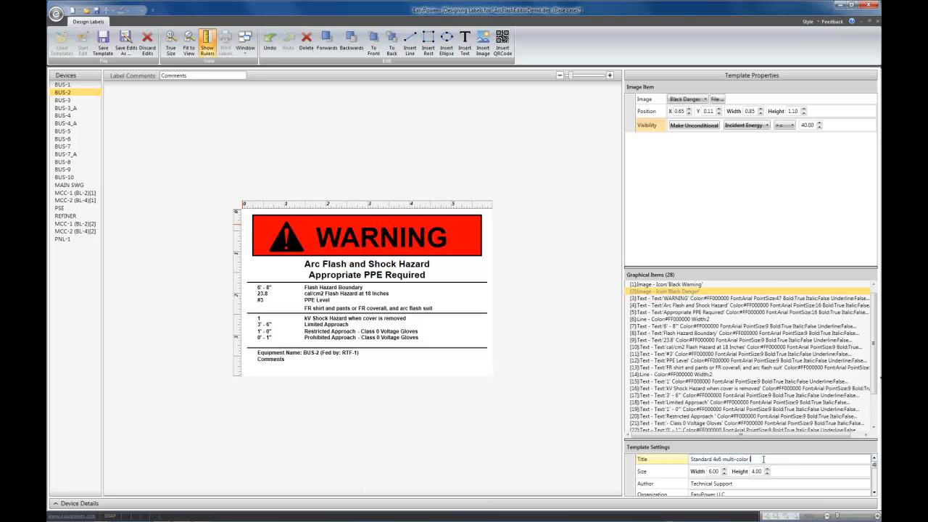
- Retitle the template 'Standard 4x6 multi-color Conditional Icon' and save it again as a new file
type("Icon")
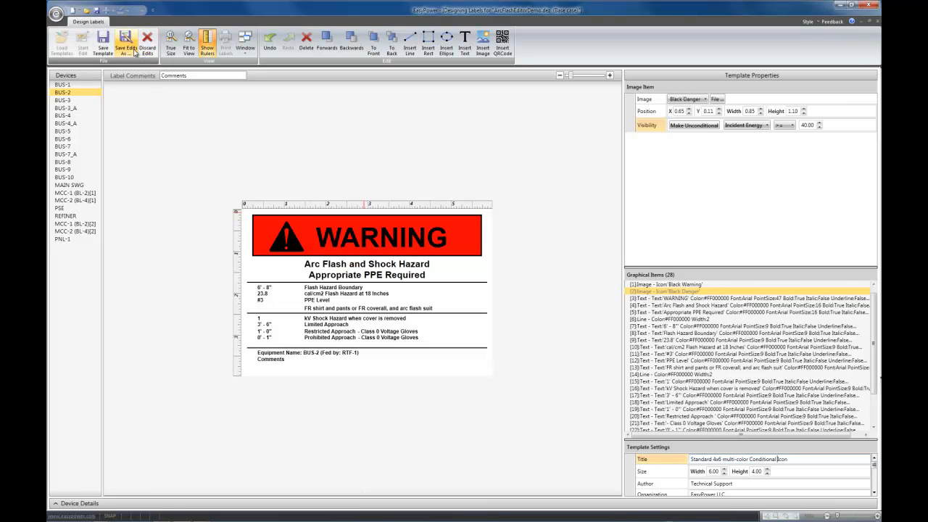
left_click(125, 45)
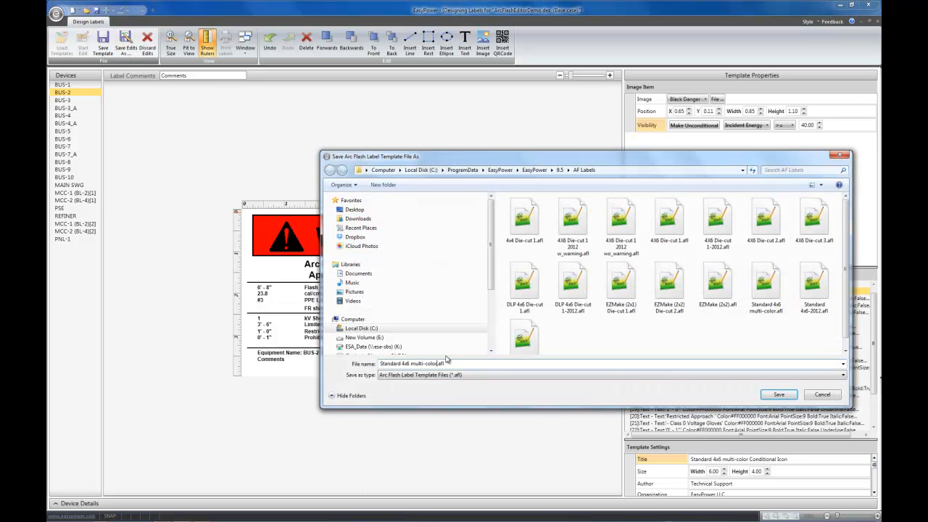
type("conditional Icon")
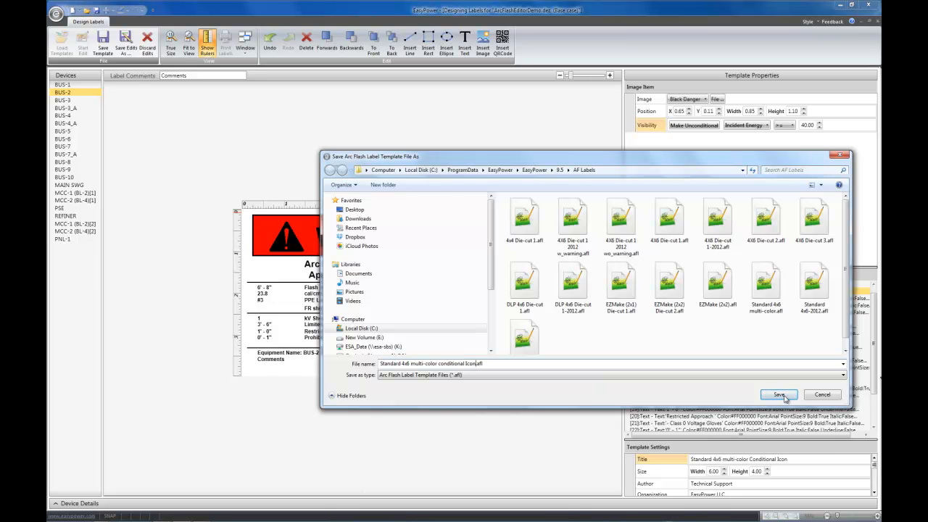
left_click(779, 394)
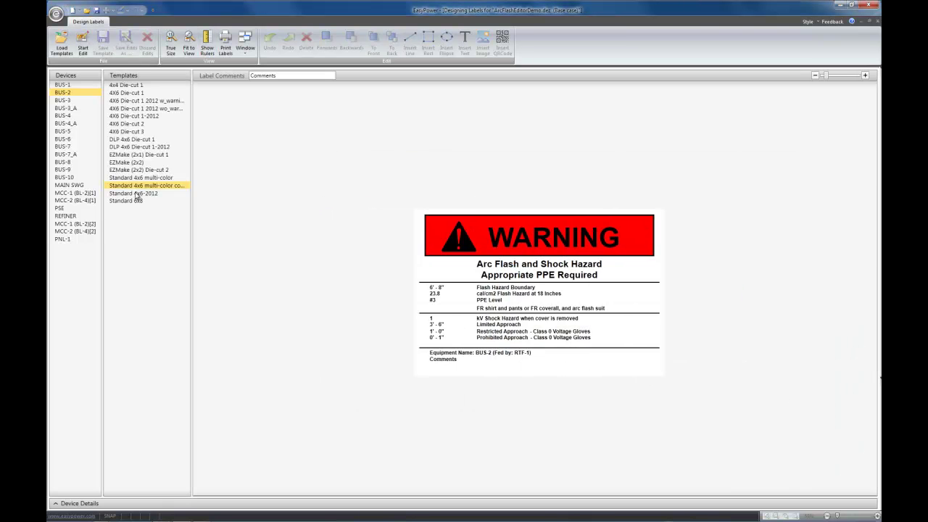
- Compare labels across the 2012, conditional and multi-color templates, then move to printing labels
left_click(132, 194)
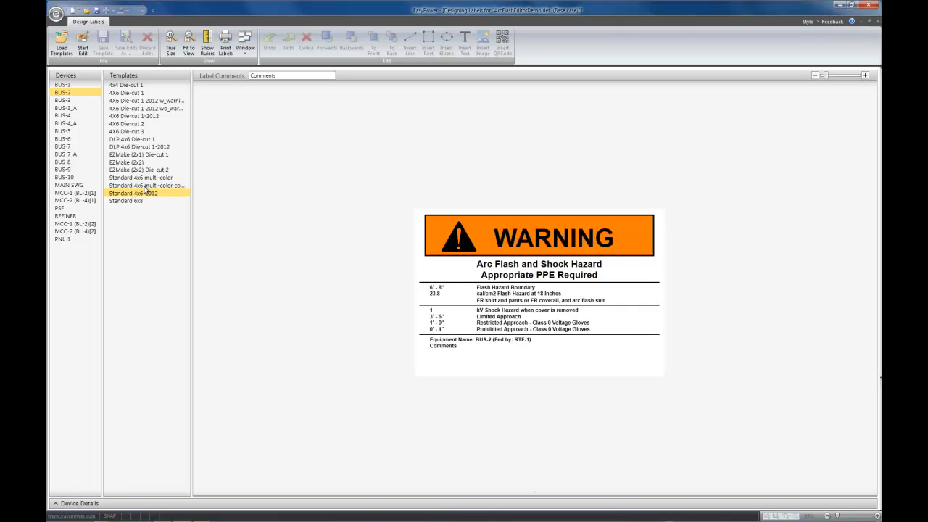
left_click(146, 186)
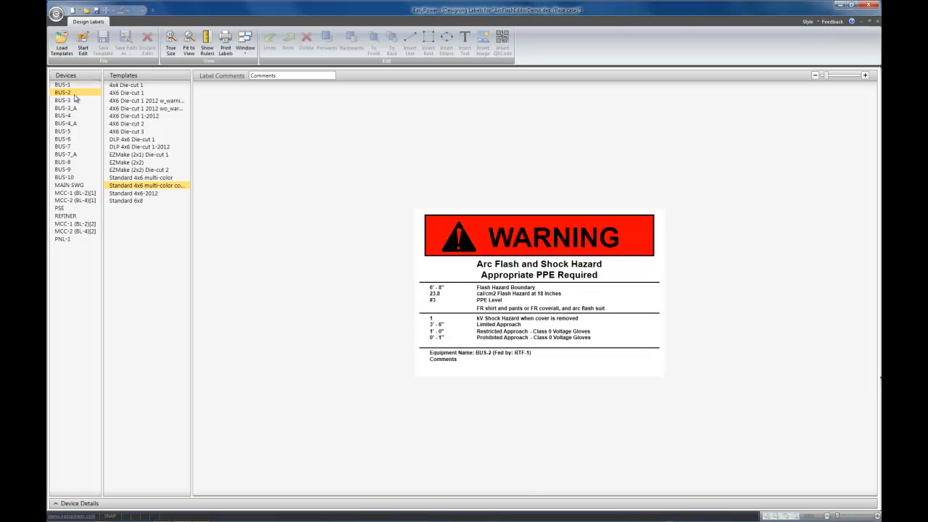
left_click(62, 162)
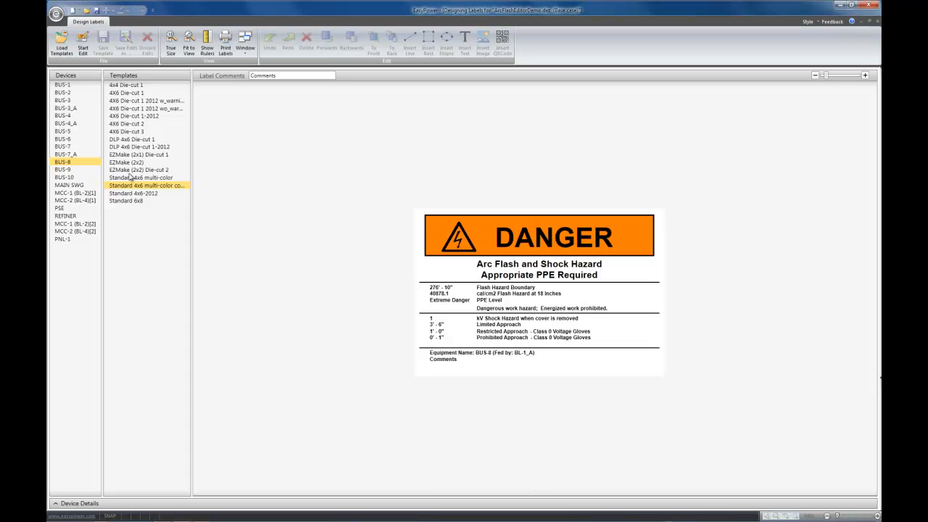
left_click(63, 85)
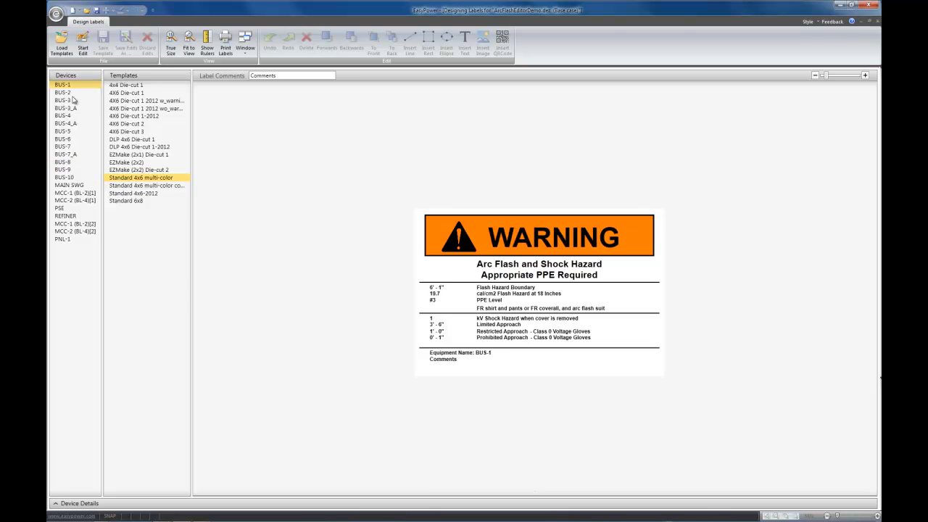
left_click(73, 200)
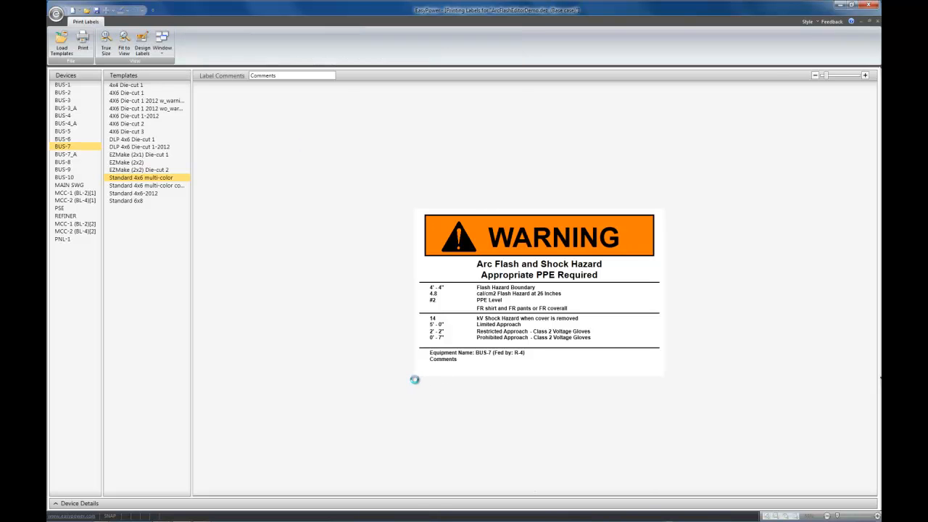
- Choose the Standard 4x6 multi-color conditional Icon template for printing
left_click(82, 42)
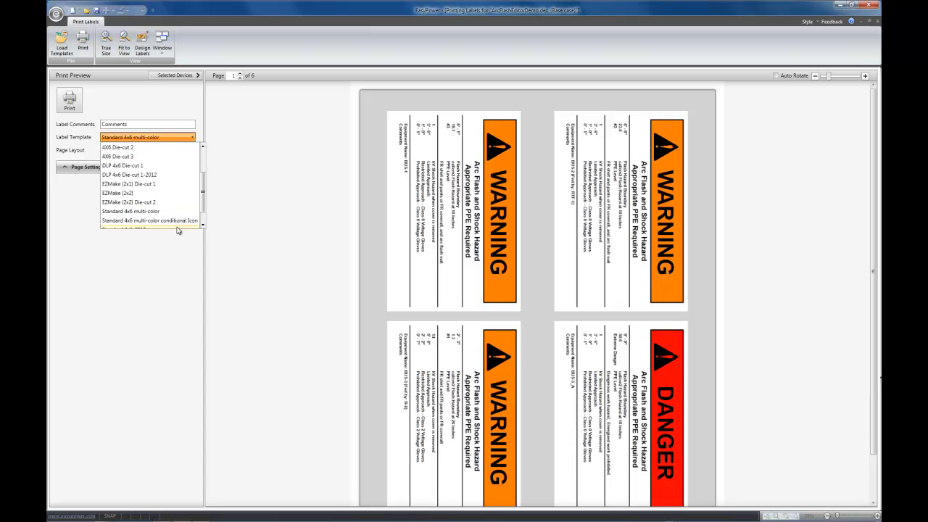
left_click(150, 221)
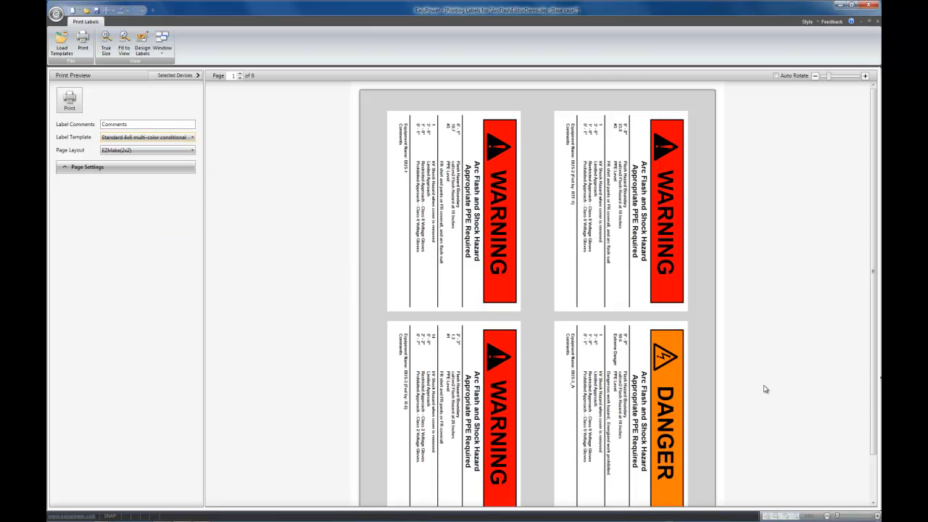
mouse_move(557, 441)
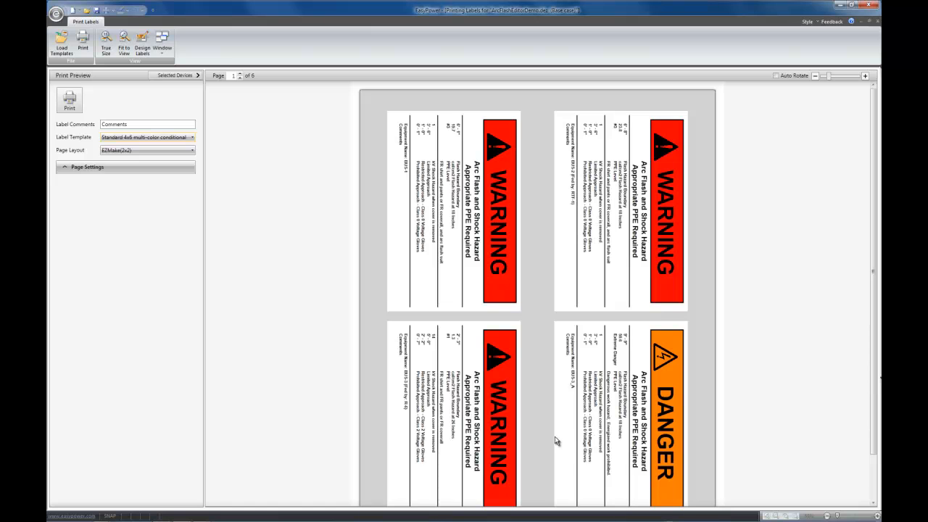